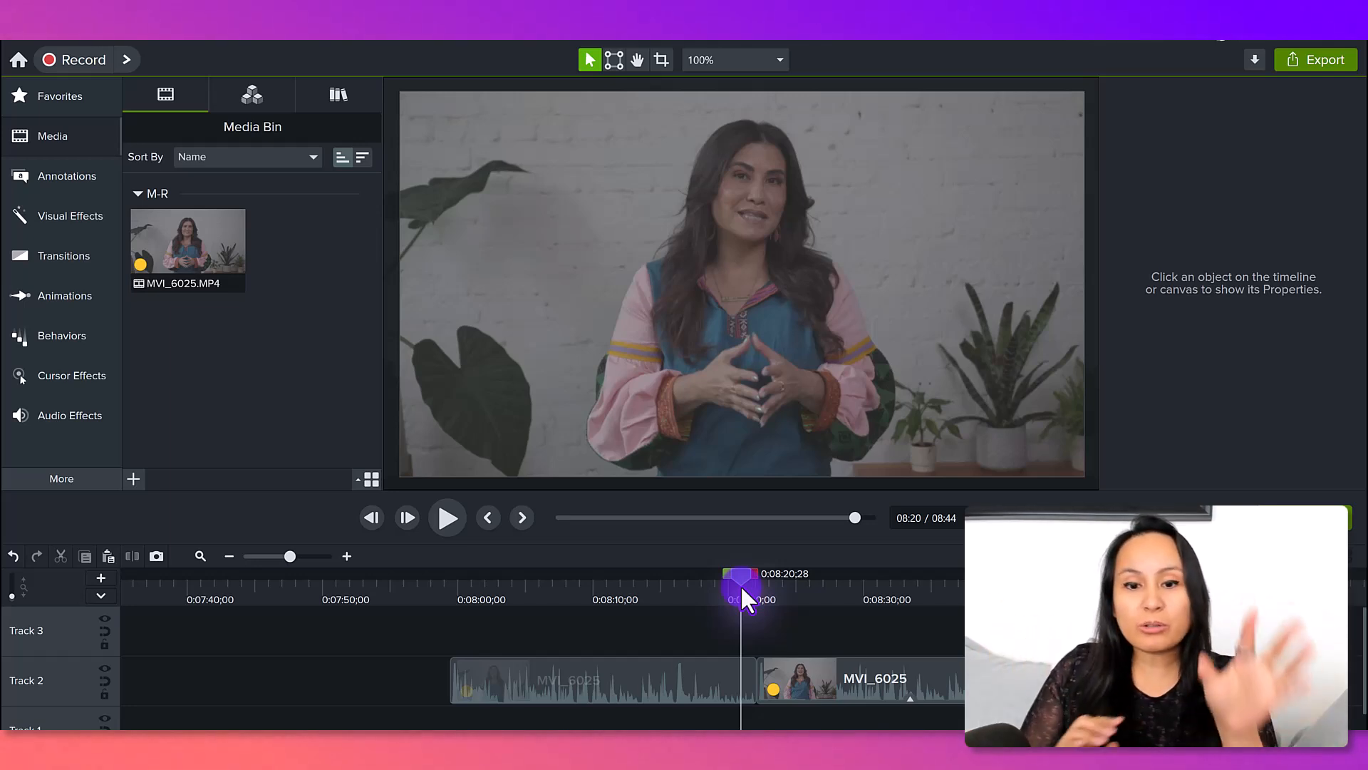
{"action": "mouse_move", "coordinate": [515, 619]}
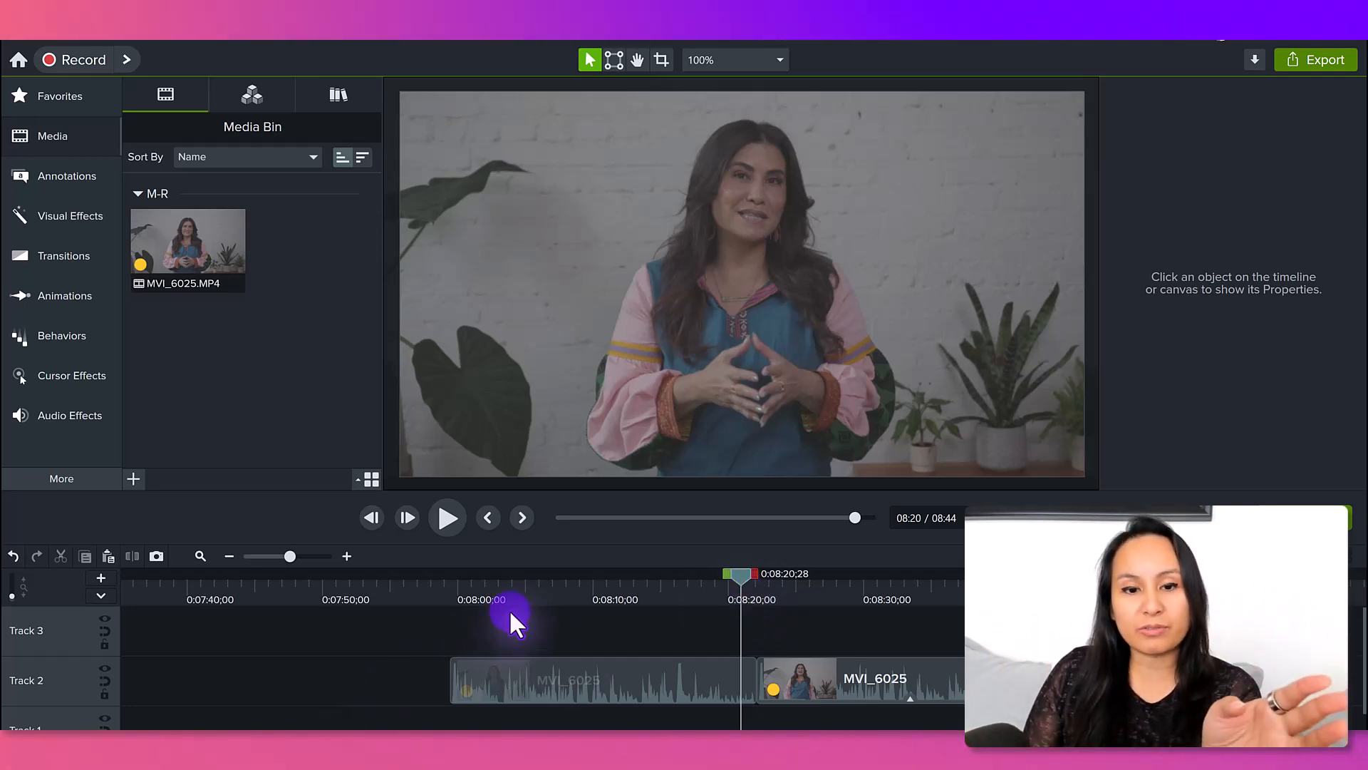
{"action": "mouse_move", "coordinate": [690, 598]}
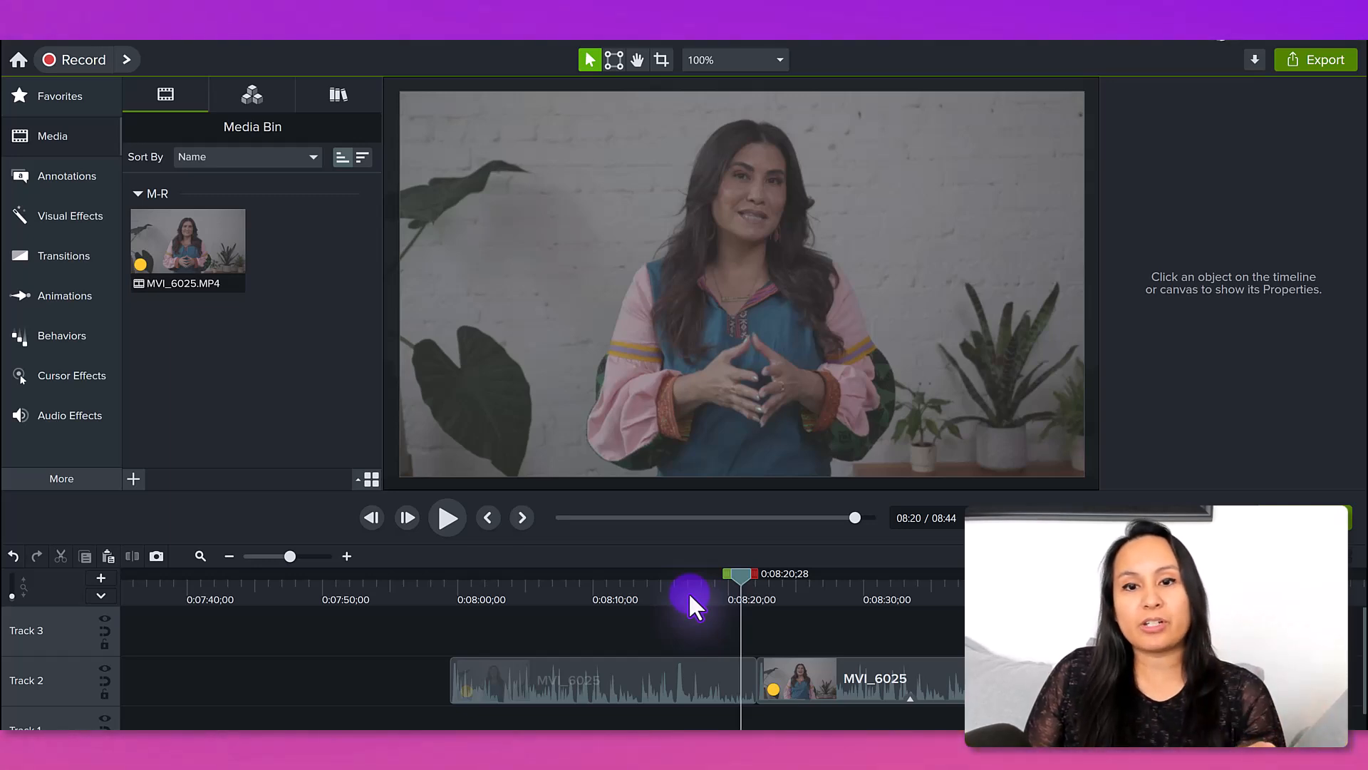
{"action": "mouse_move", "coordinate": [598, 515]}
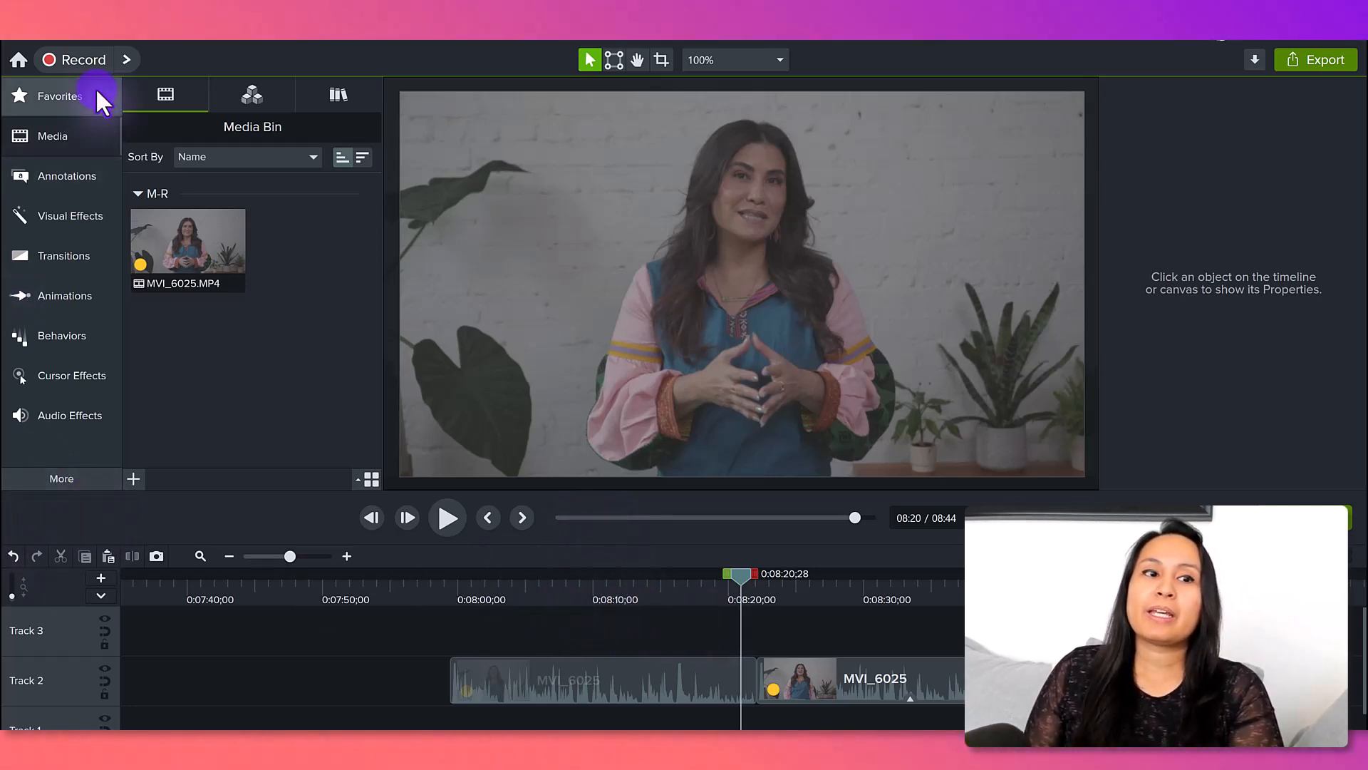
{"action": "mouse_move", "coordinate": [59, 96]}
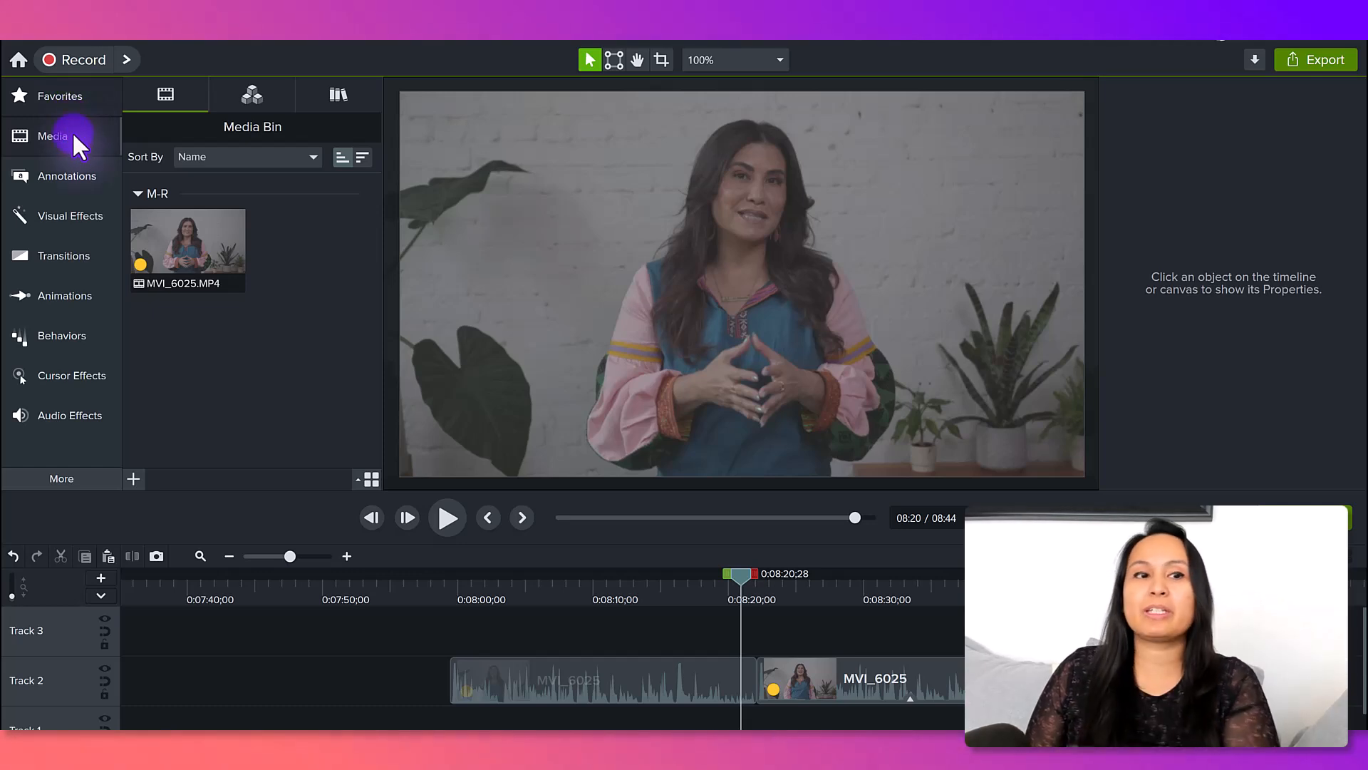
Apply the Color LUT filter from Visual Effects > Filters to the first MVI_6025 clip
{"action": "left_click", "coordinate": [60, 96]}
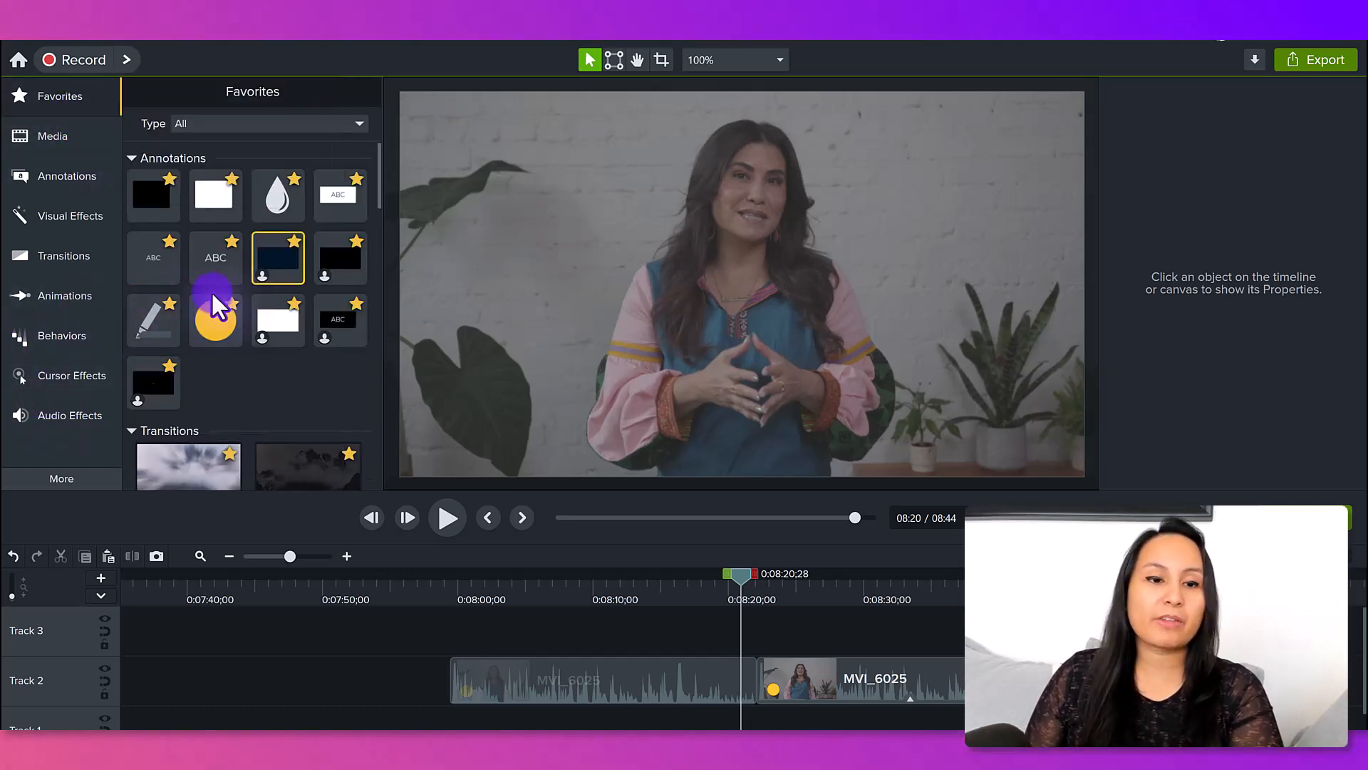
{"action": "mouse_move", "coordinate": [153, 314]}
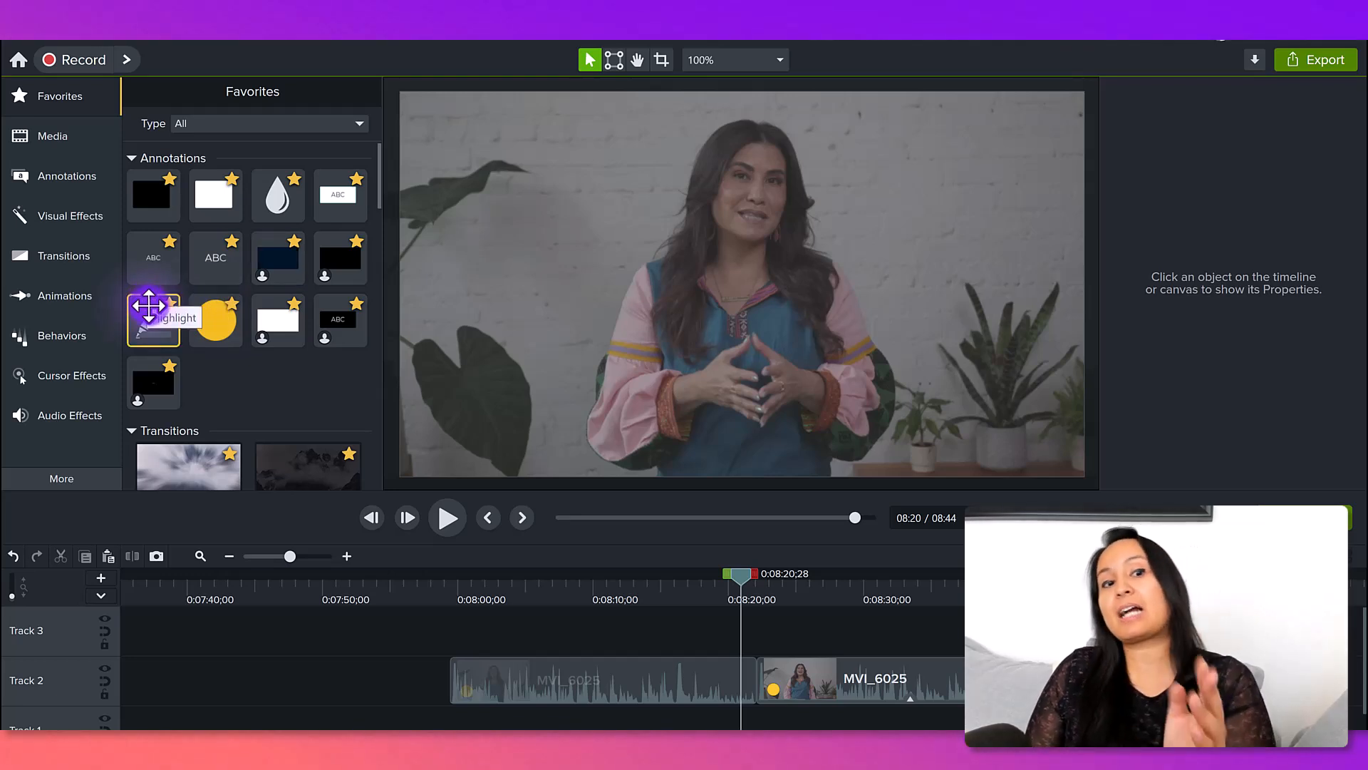
{"action": "mouse_move", "coordinate": [69, 215]}
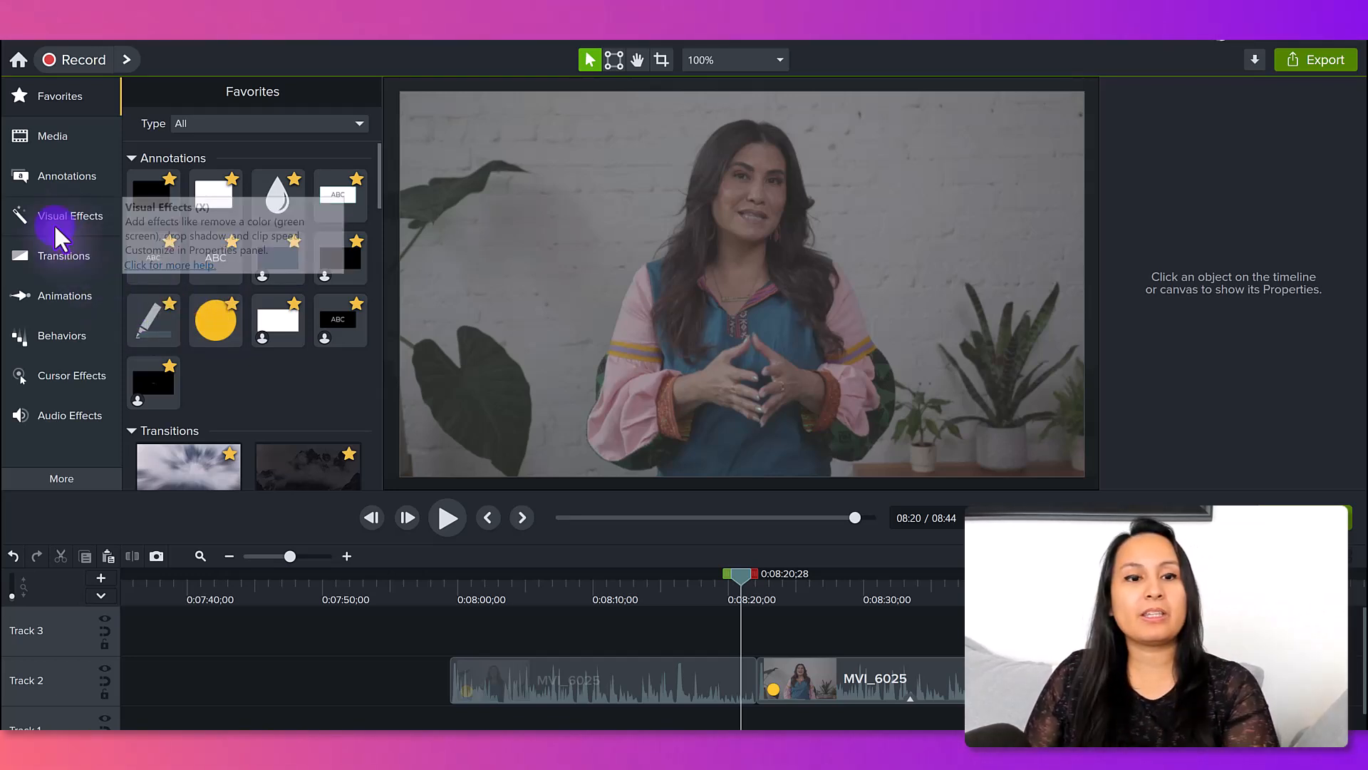
{"action": "left_click", "coordinate": [70, 215]}
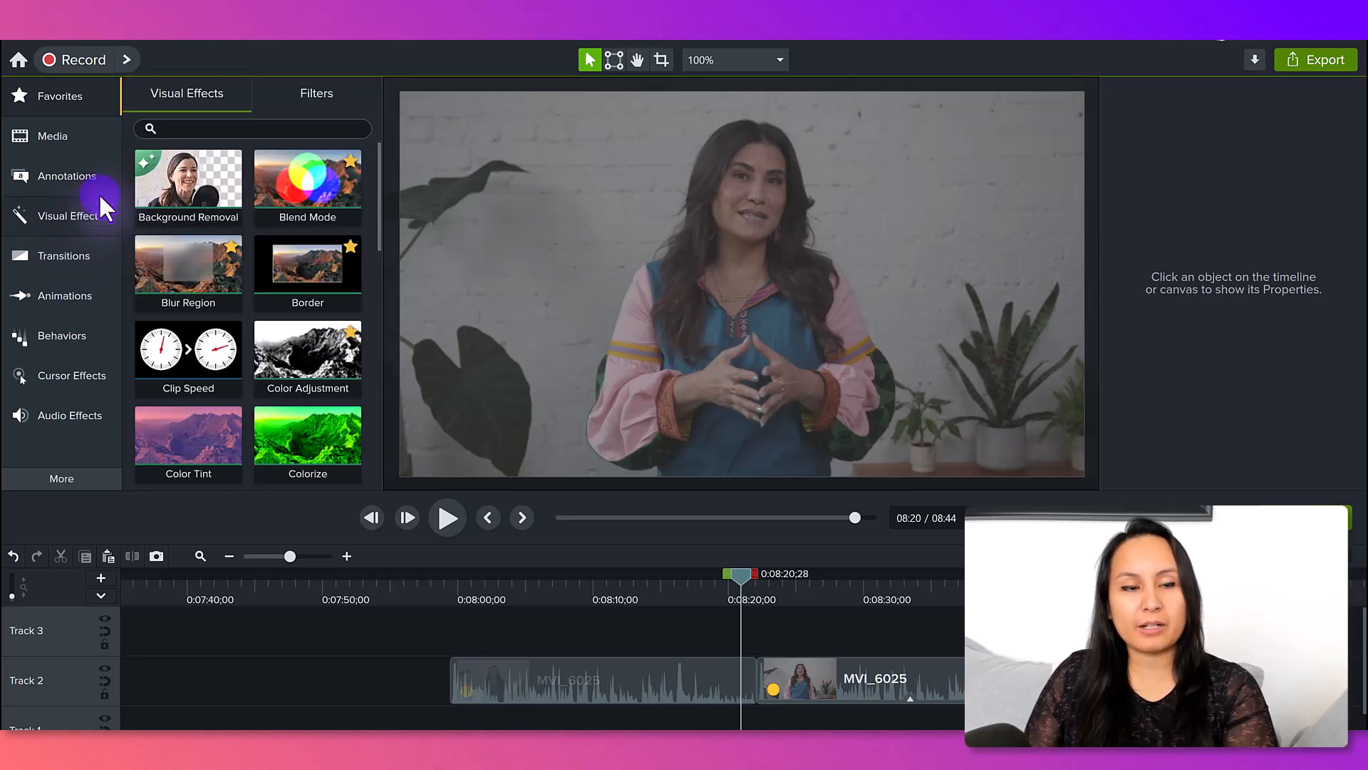
{"action": "scroll", "scroll_direction": "down", "scroll_amount": 3}
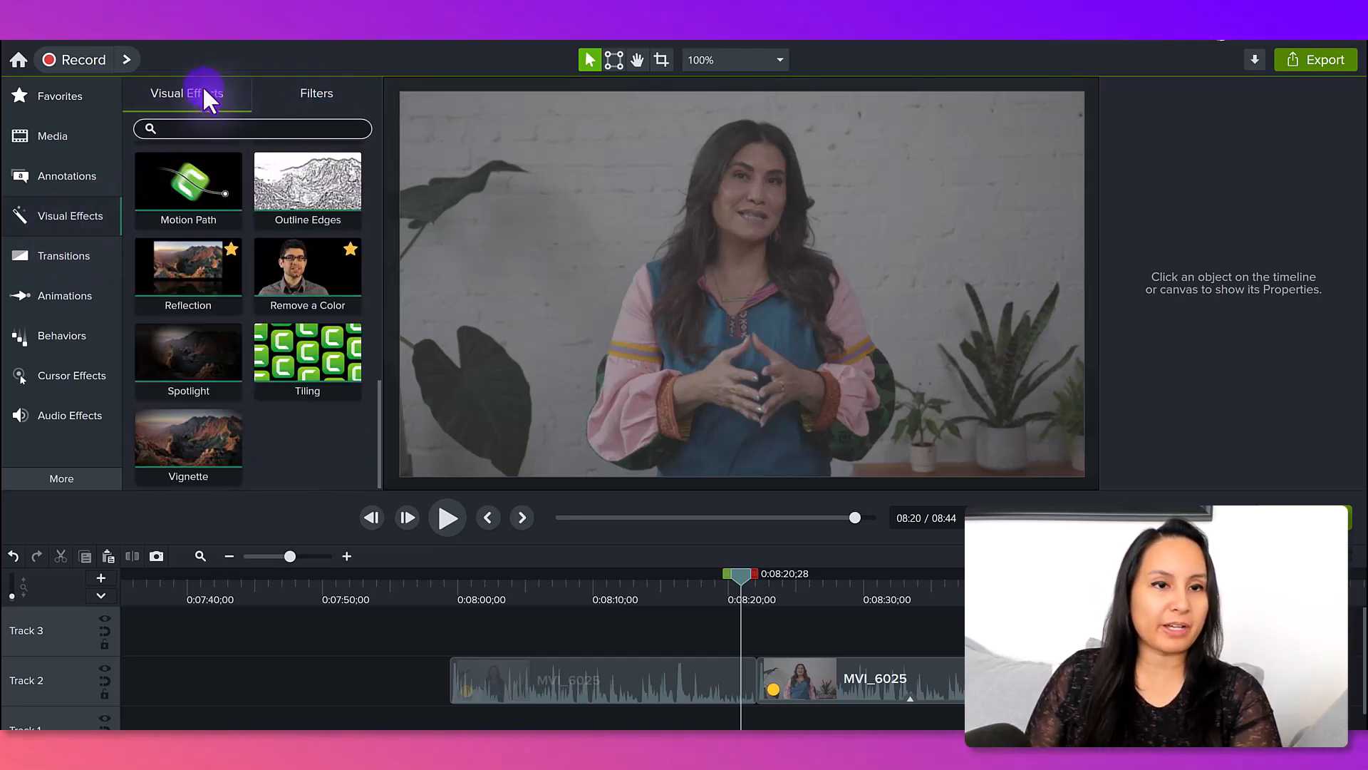
{"action": "left_click", "coordinate": [316, 93]}
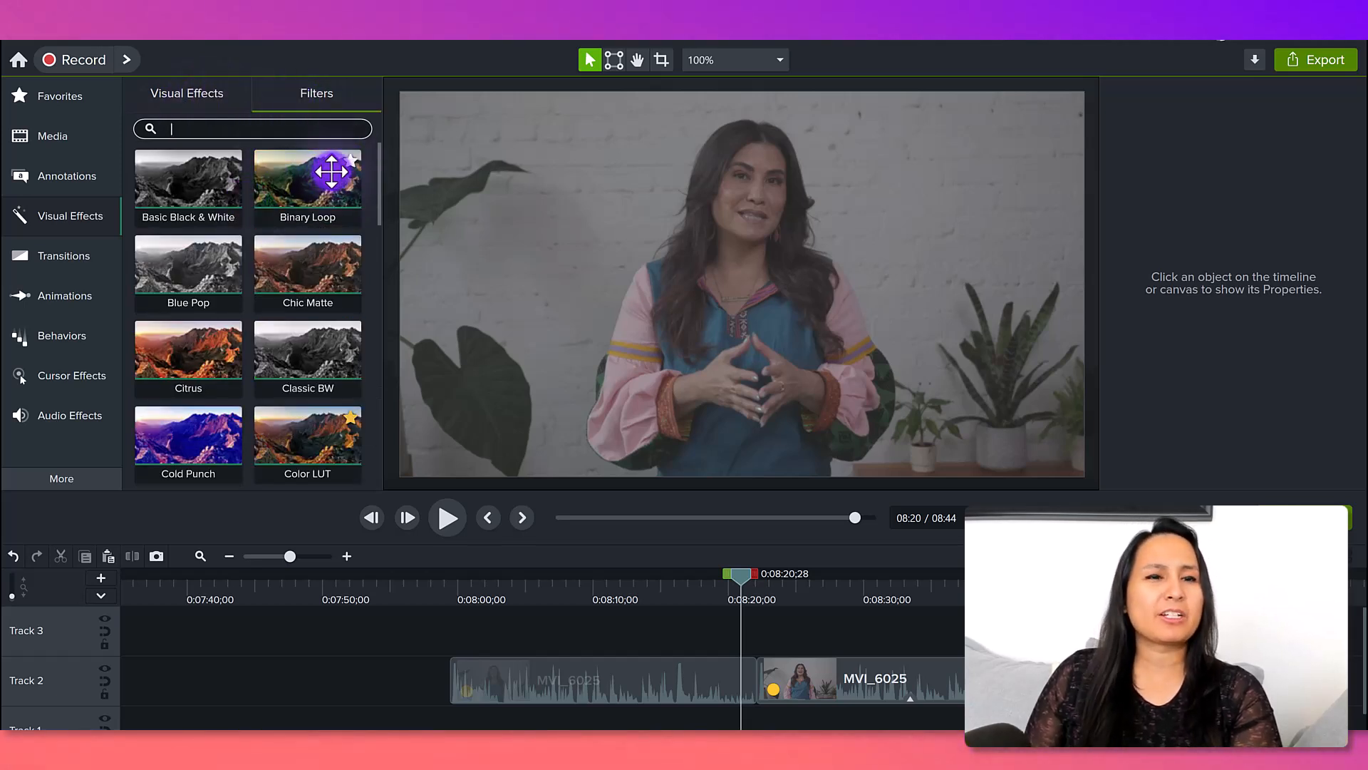
{"action": "scroll", "scroll_direction": "down", "scroll_amount": 3}
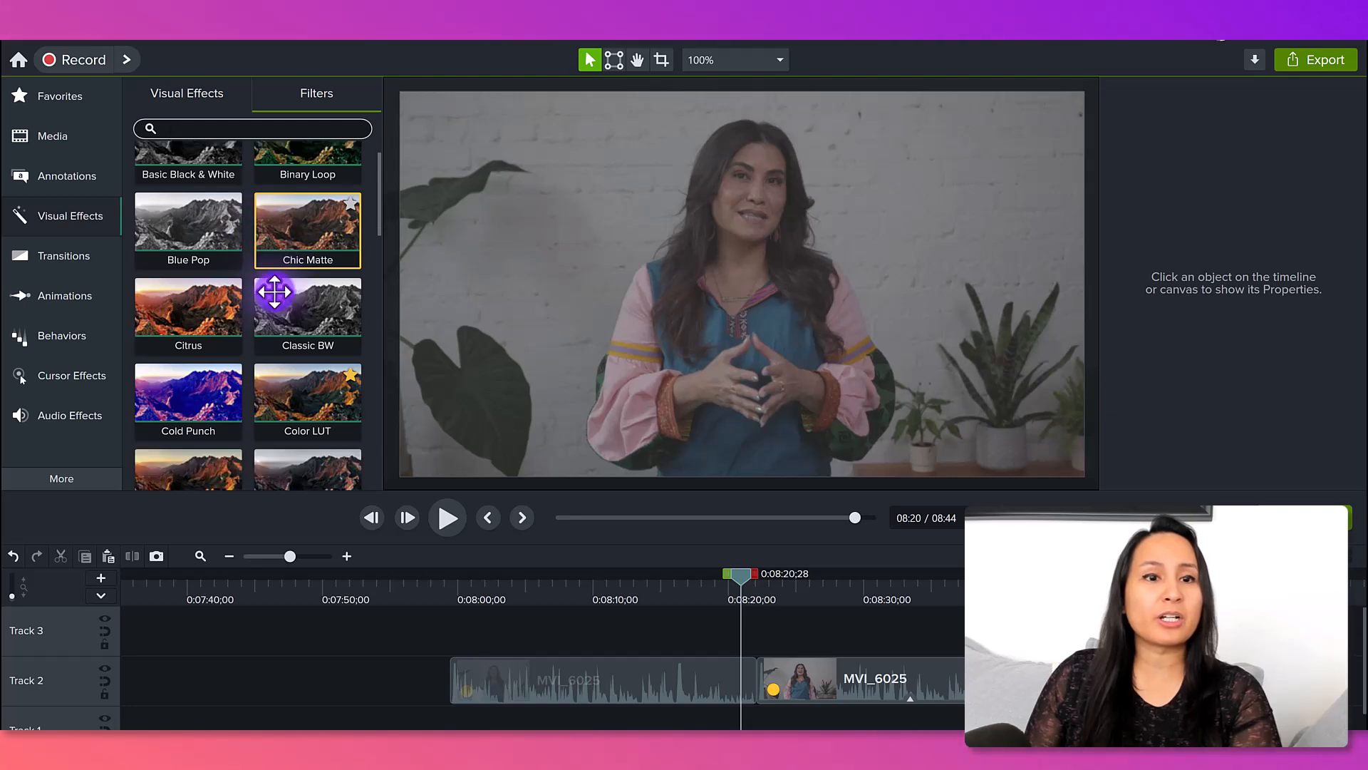
{"action": "scroll", "scroll_direction": "down", "scroll_amount": 3}
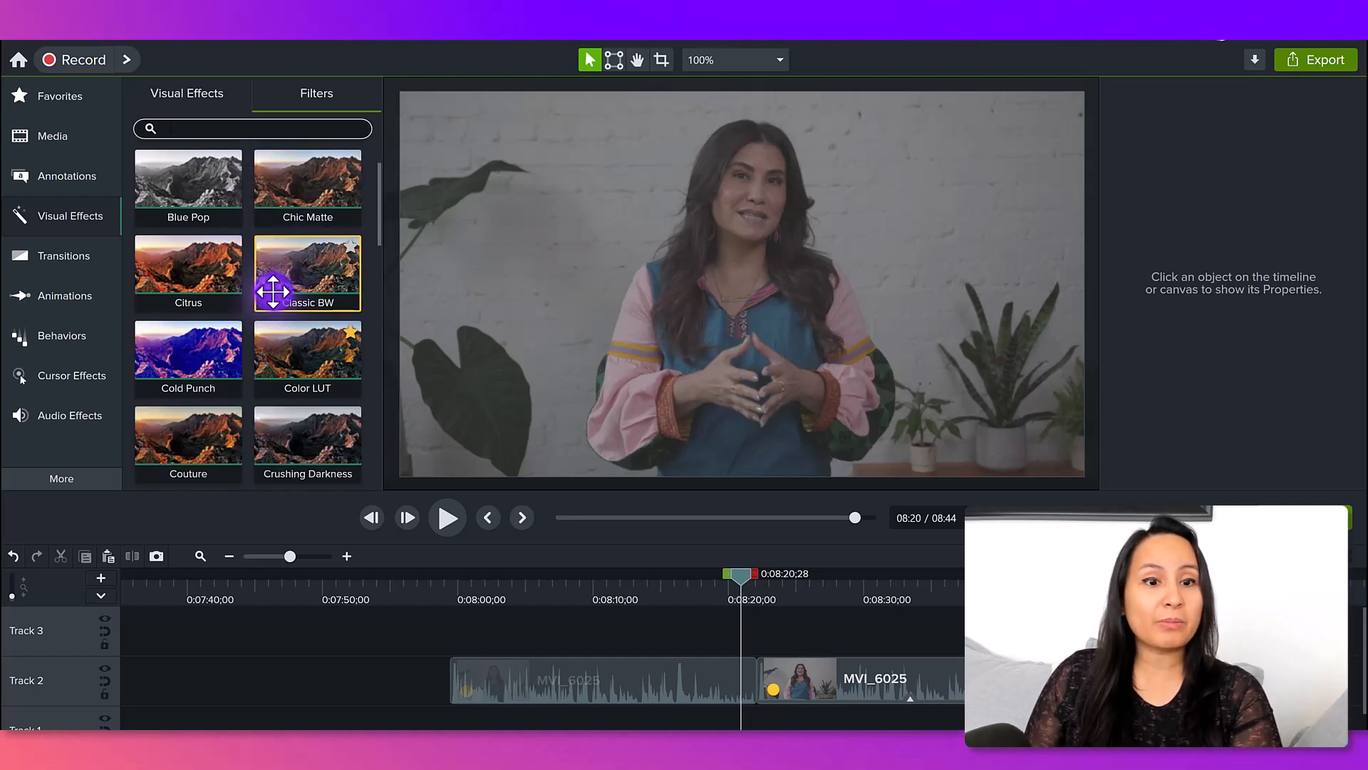
{"action": "scroll", "scroll_direction": "down", "scroll_amount": 3}
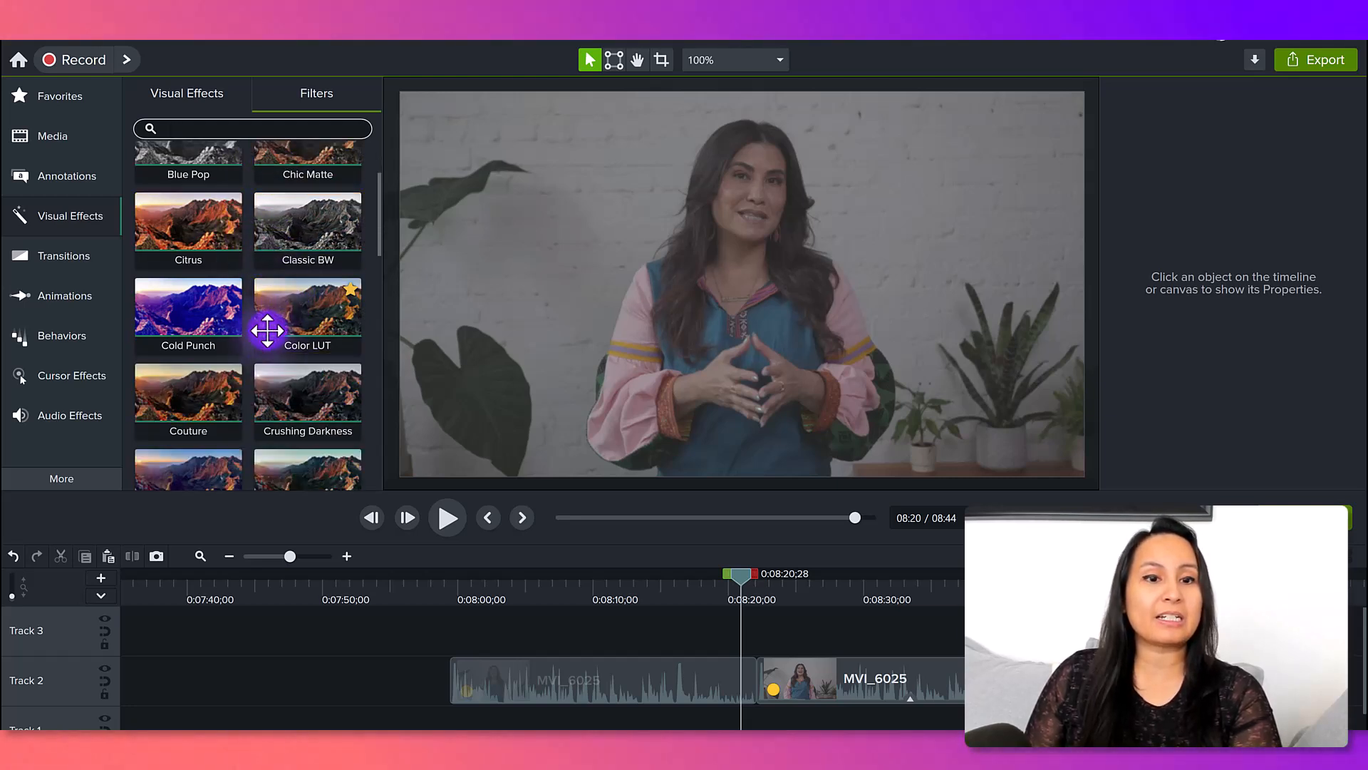
{"action": "mouse_move", "coordinate": [290, 335]}
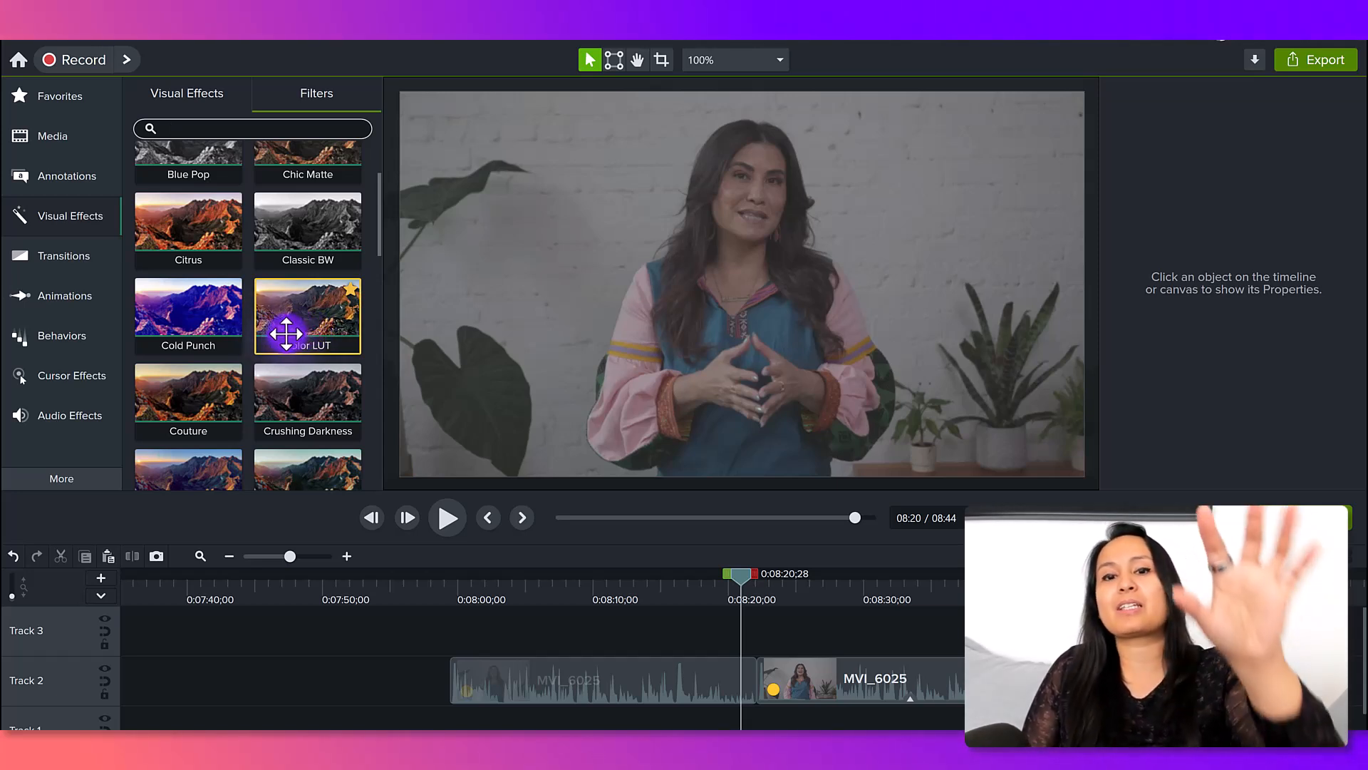
{"action": "left_click", "coordinate": [253, 128]}
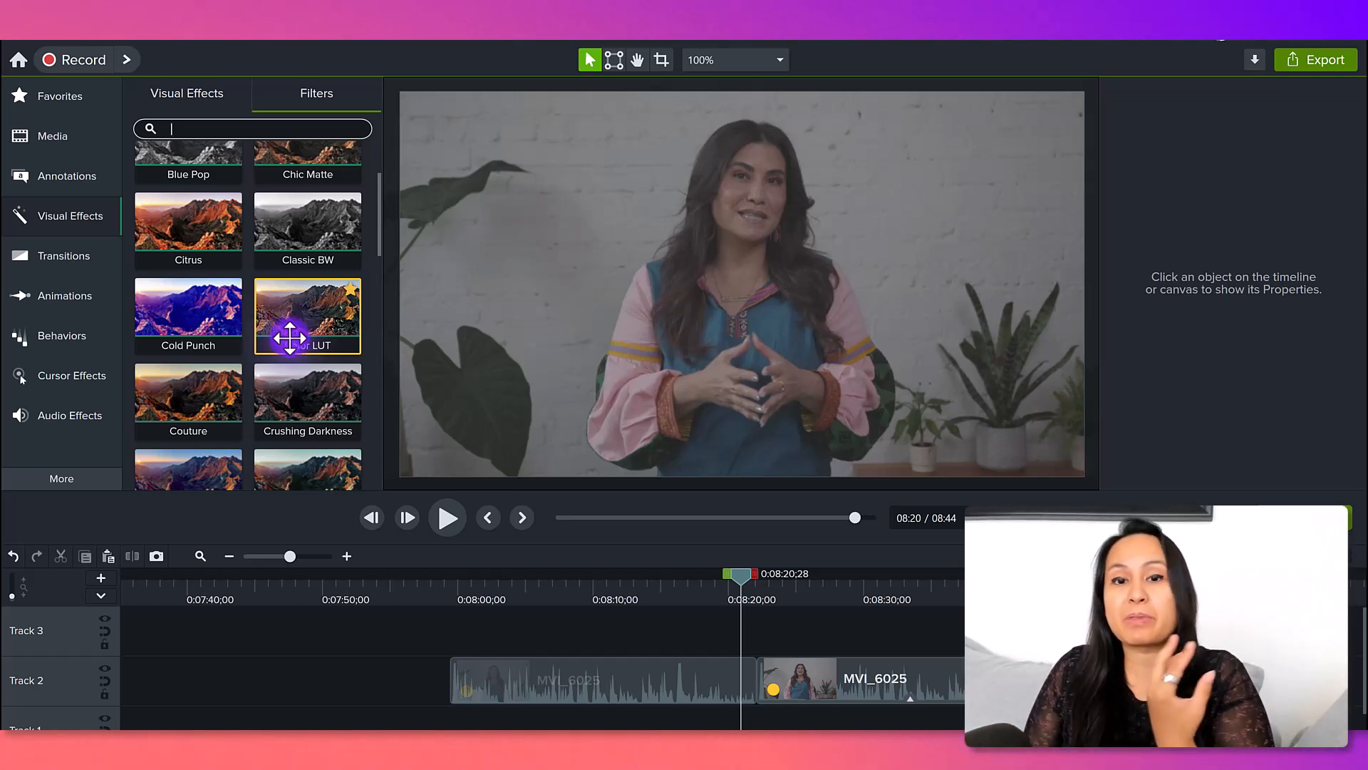
{"action": "mouse_move", "coordinate": [307, 401]}
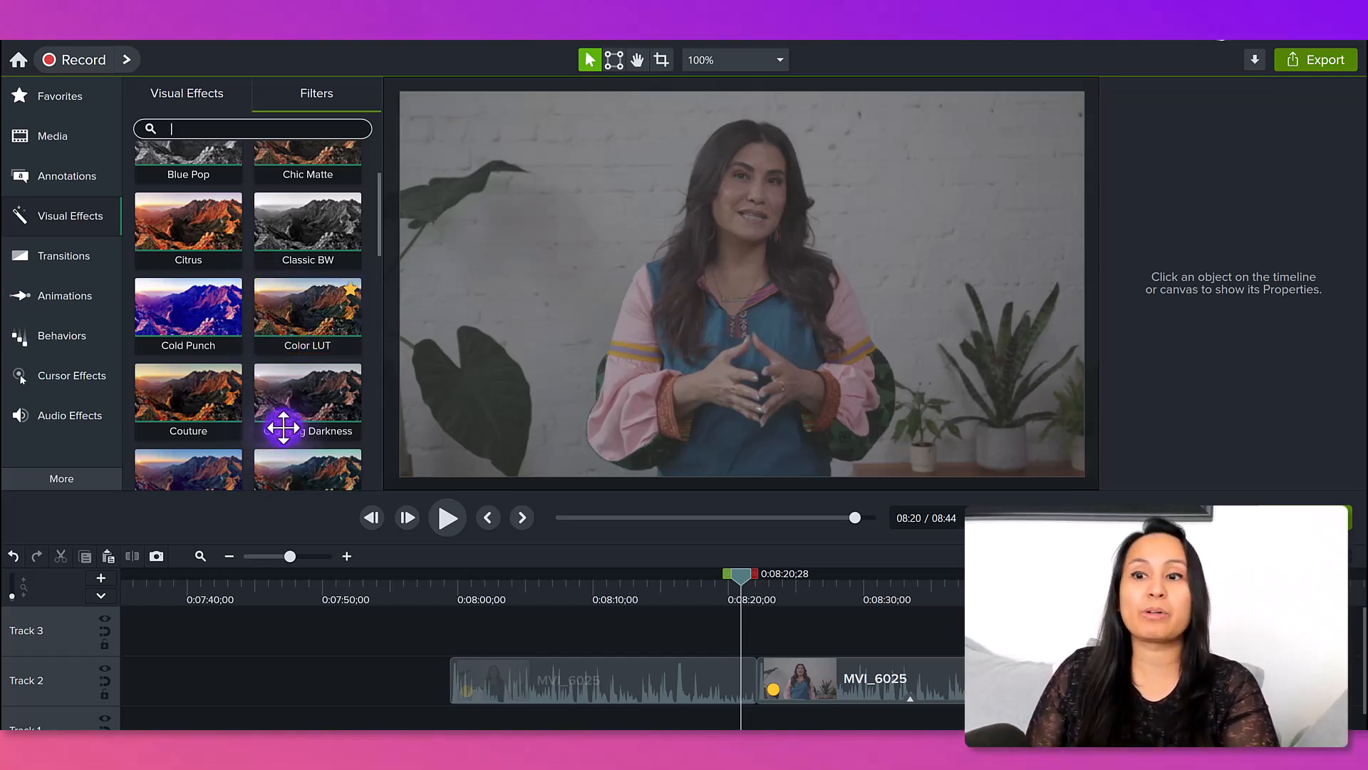
{"action": "mouse_move", "coordinate": [307, 315]}
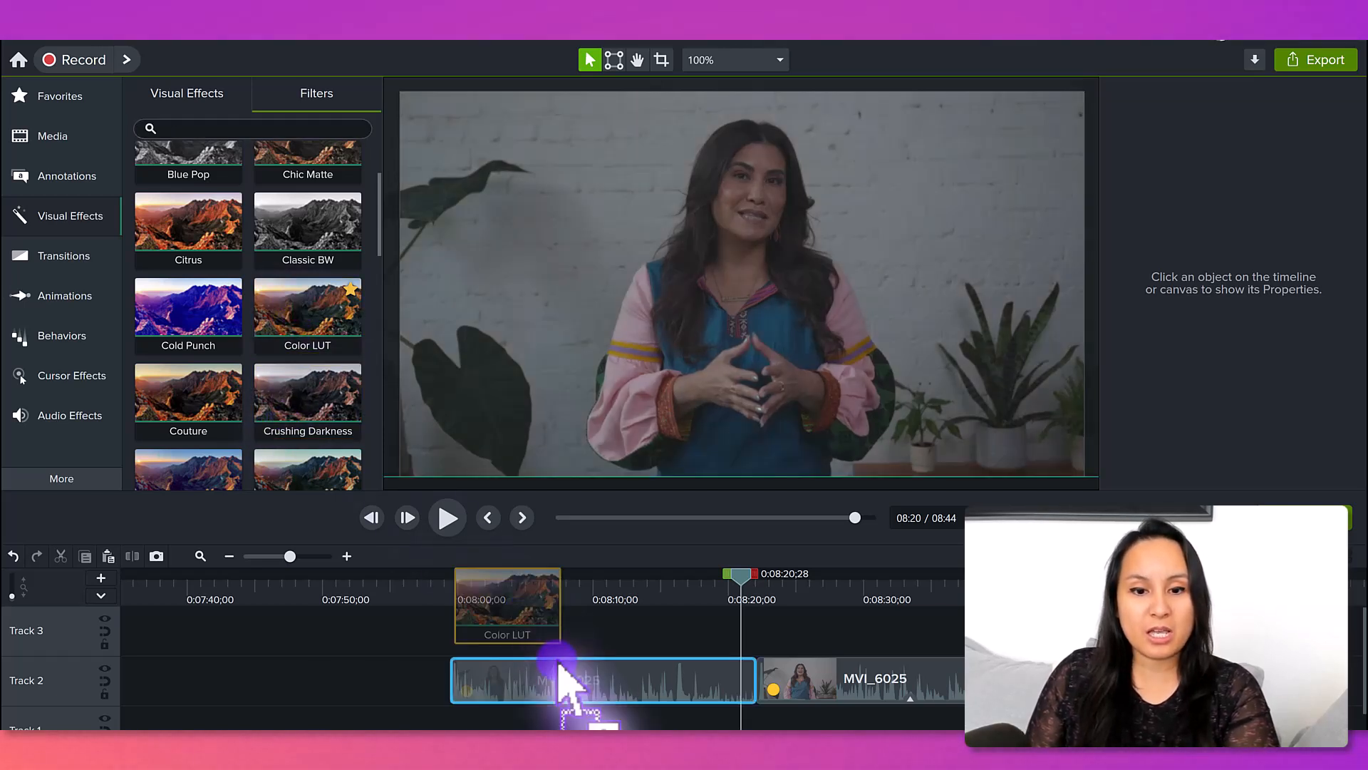
Compare the MVI_6025 clip with Color LUT on and off, leaving it enabled at 48% intensity
{"action": "left_click", "coordinate": [563, 680]}
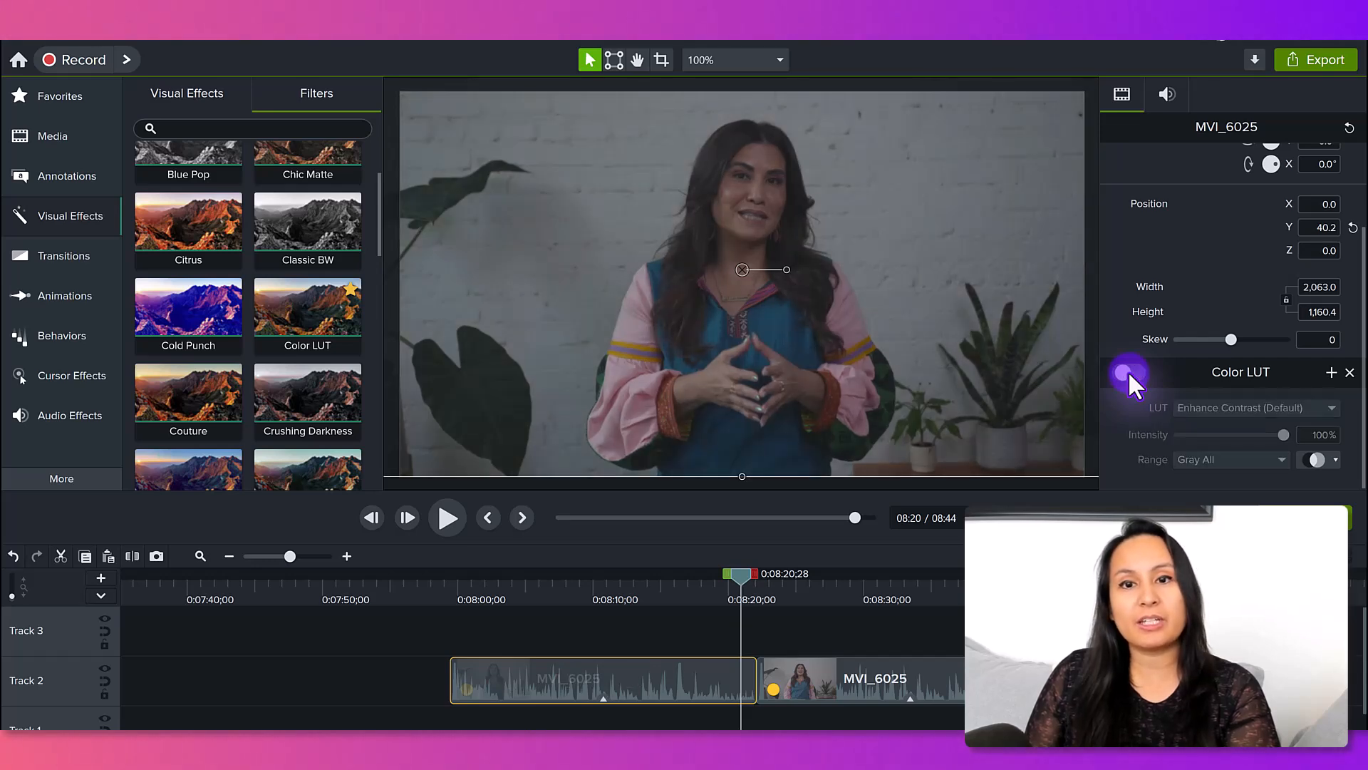
{"action": "left_click", "coordinate": [1129, 372]}
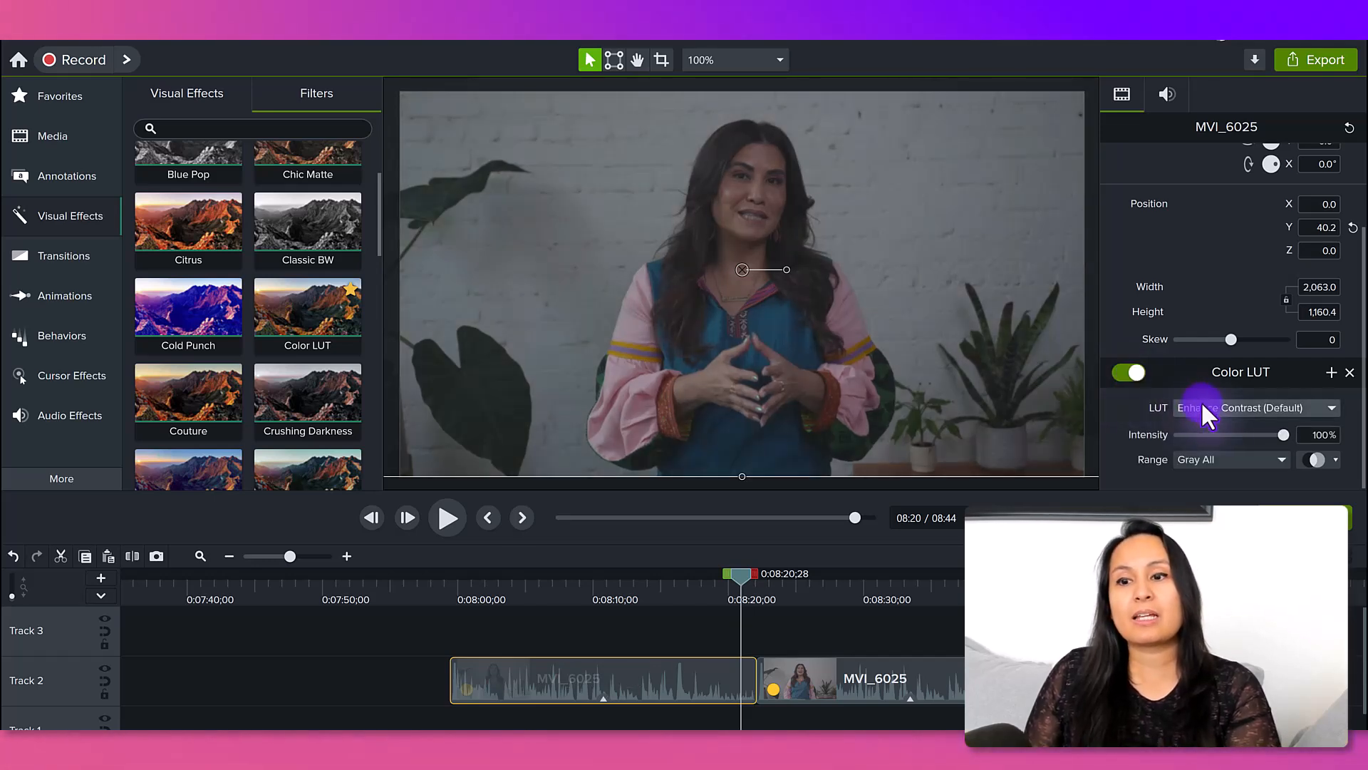
{"action": "mouse_move", "coordinate": [1109, 410]}
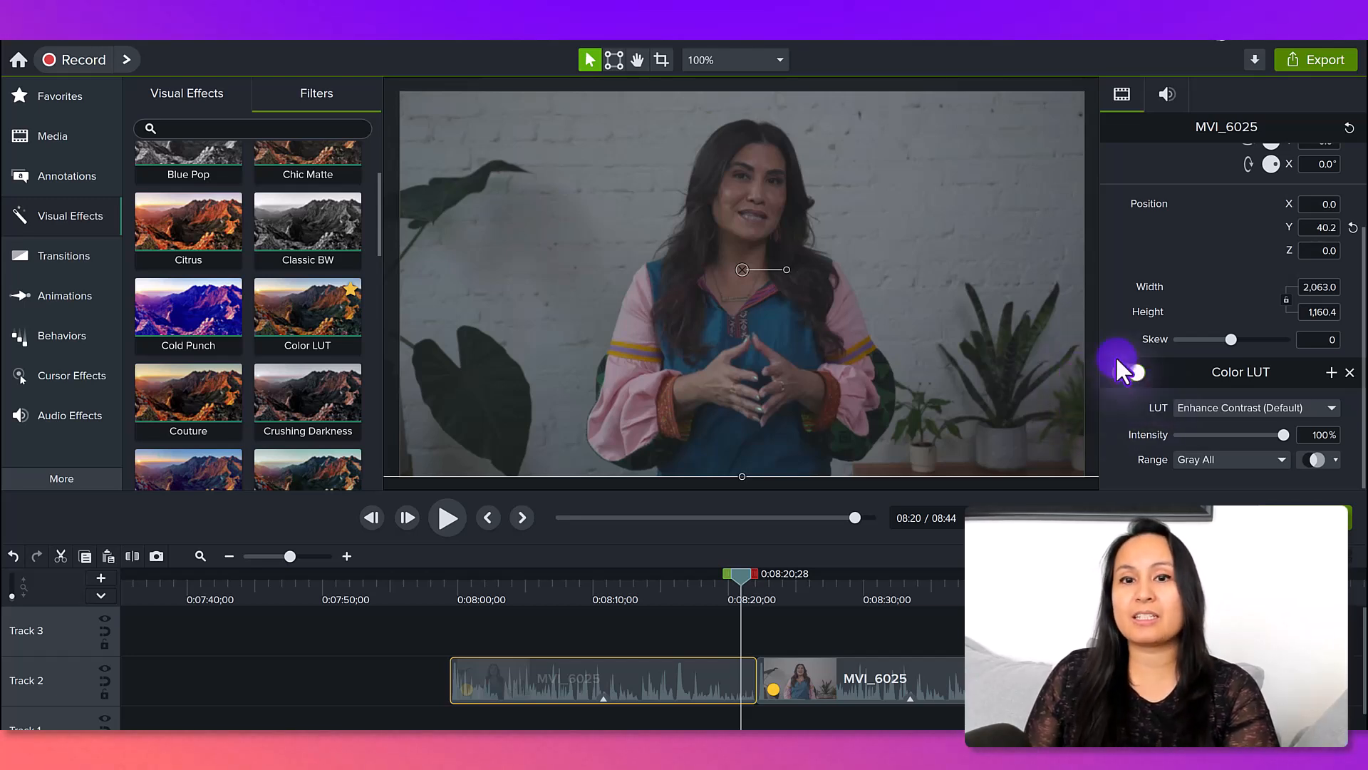
{"action": "left_click", "coordinate": [1130, 372]}
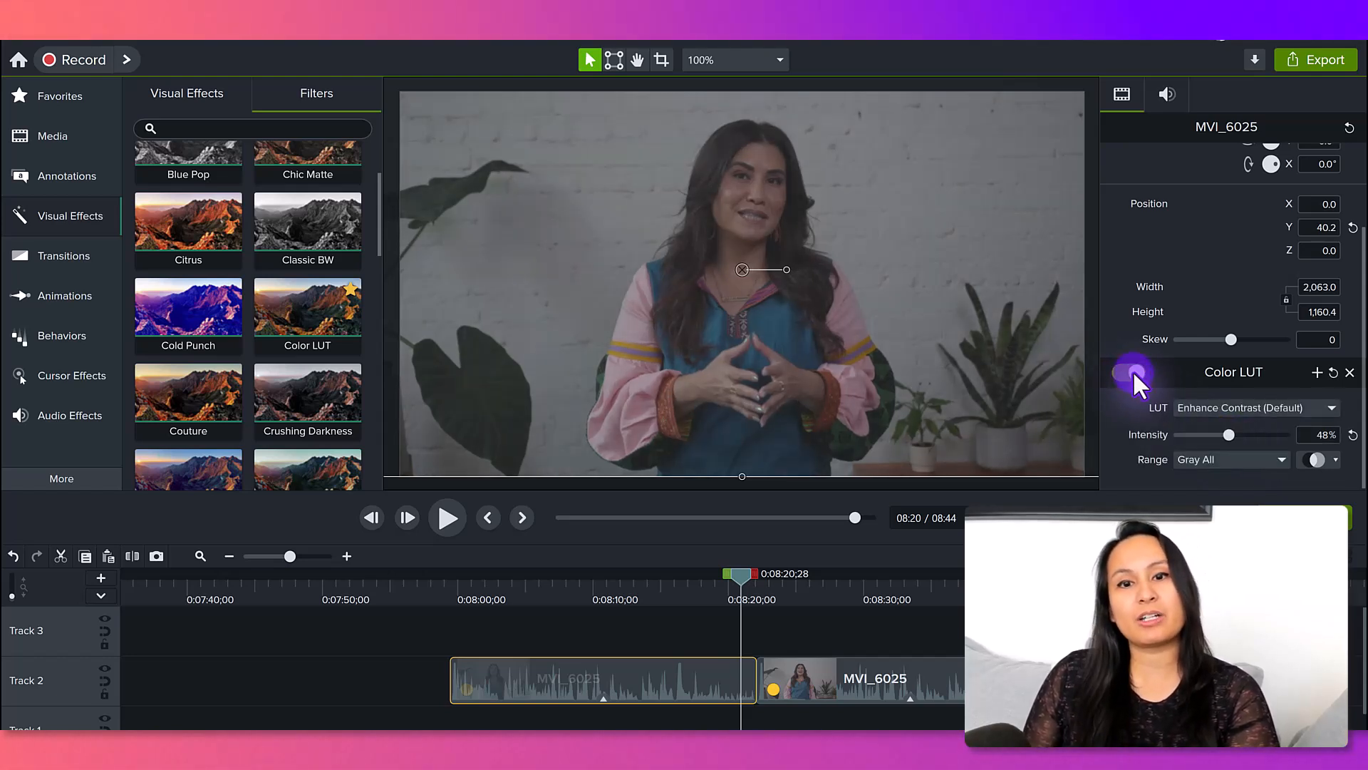
{"action": "left_click", "coordinate": [1127, 373]}
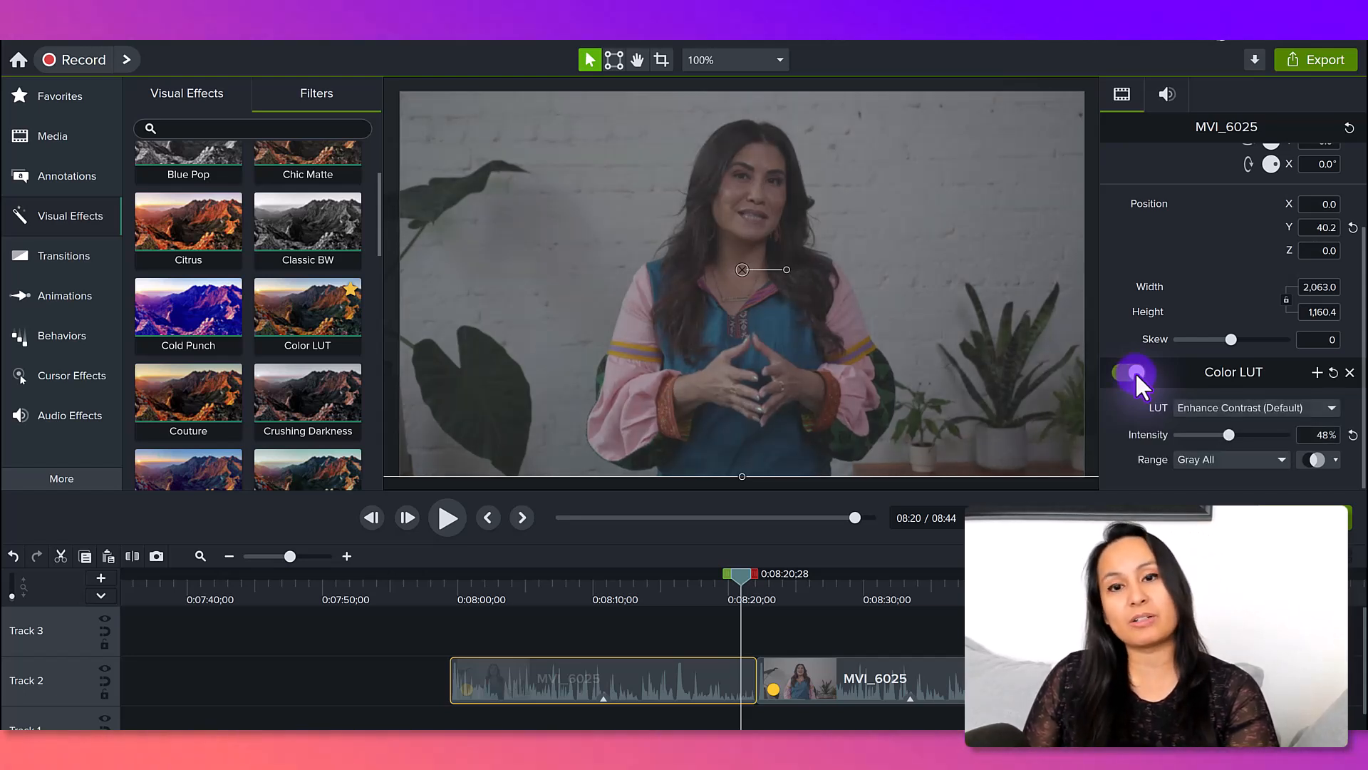
{"action": "left_click", "coordinate": [1128, 373]}
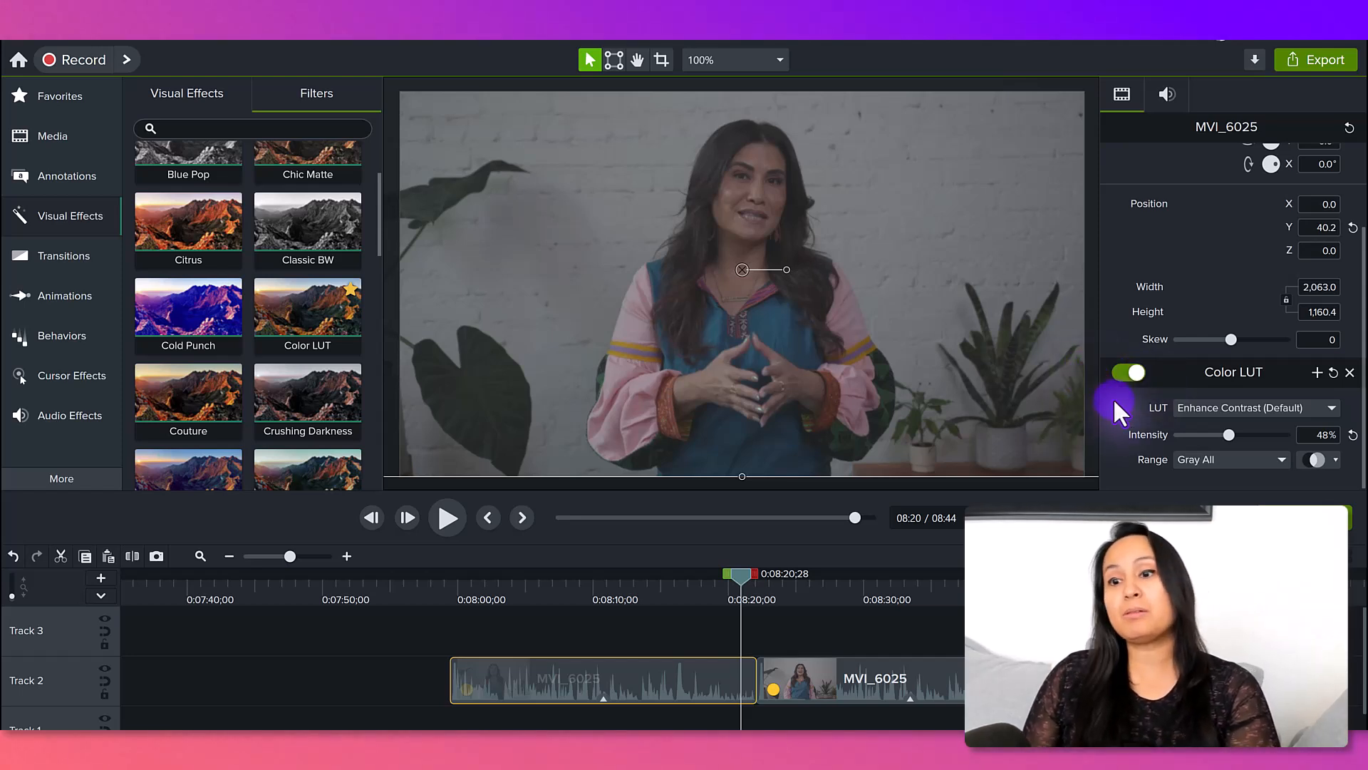
{"action": "mouse_move", "coordinate": [1344, 440]}
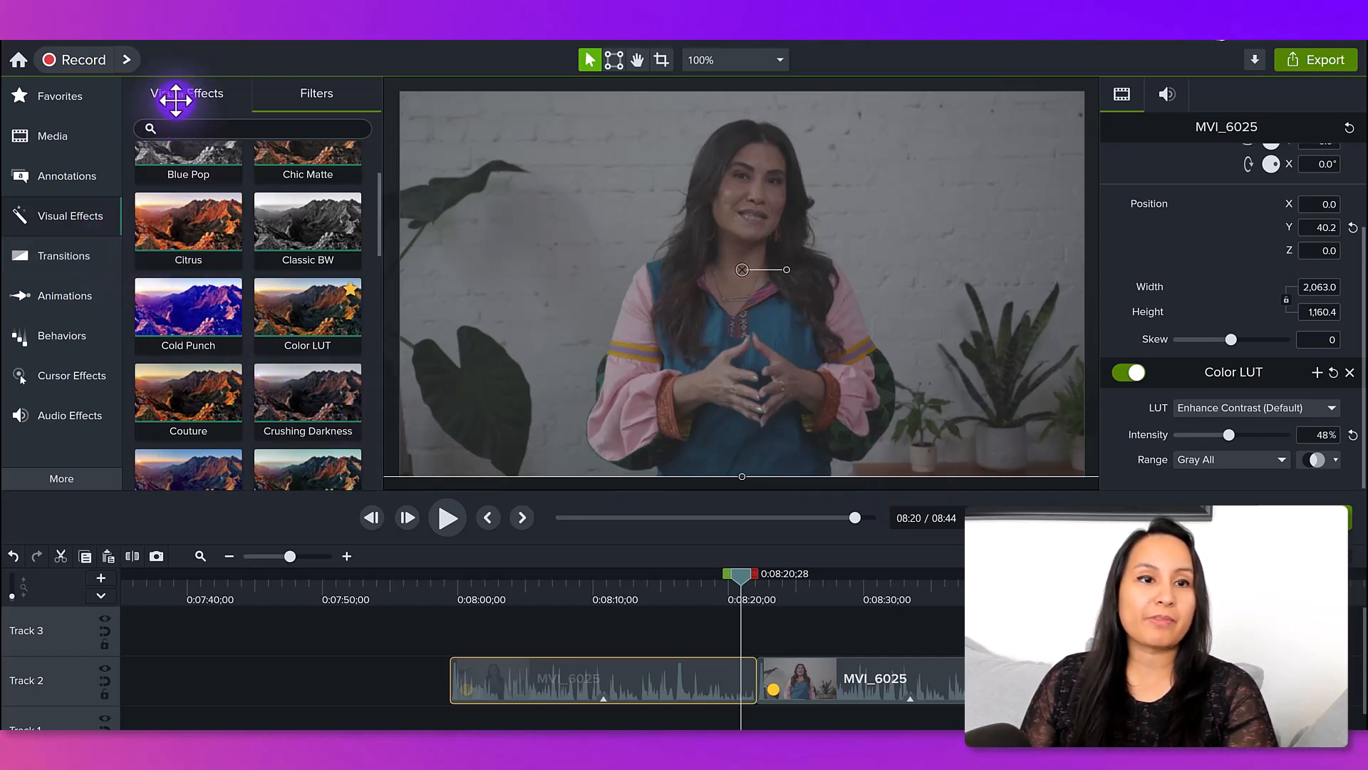
Scroll the clip properties down toward the Color Adjustment brightness, contrast and saturation controls
{"action": "scroll", "scroll_direction": "down", "scroll_amount": 3}
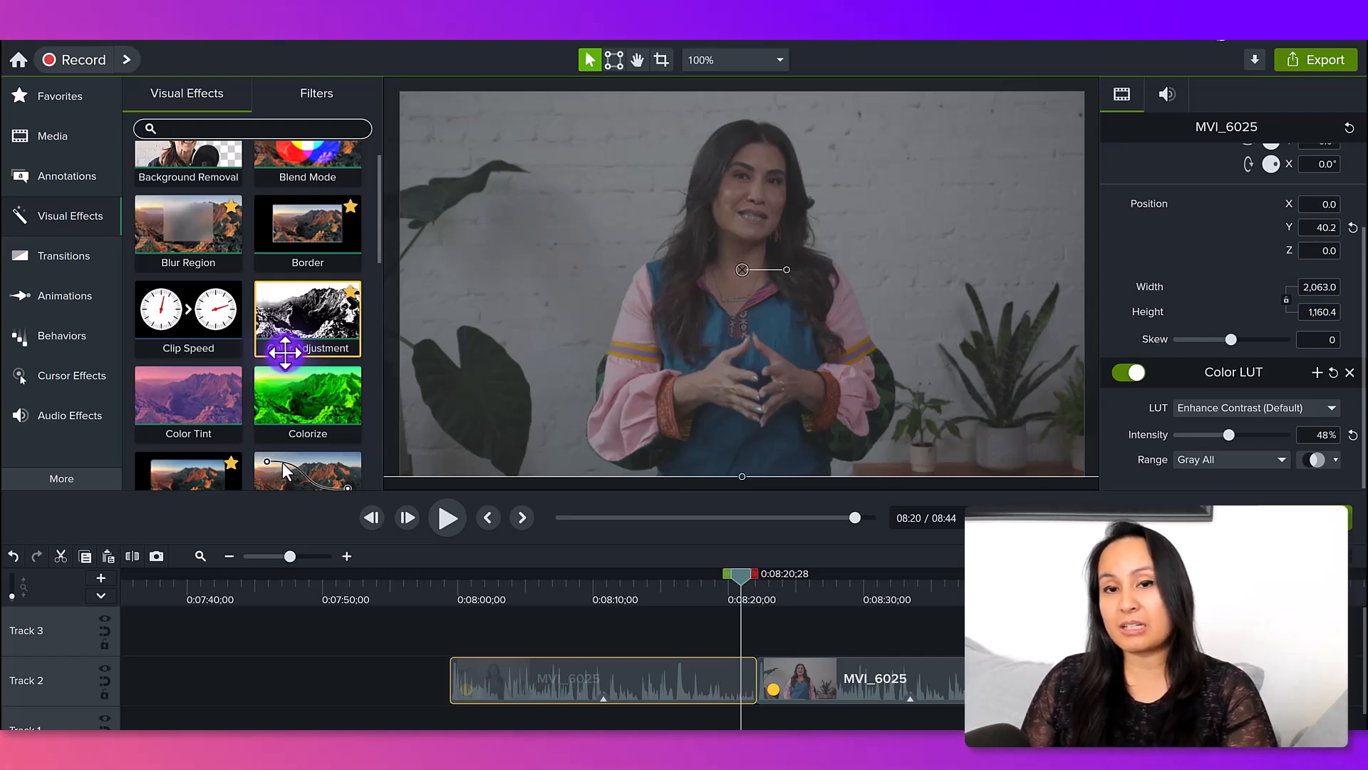
{"action": "mouse_move", "coordinate": [307, 404]}
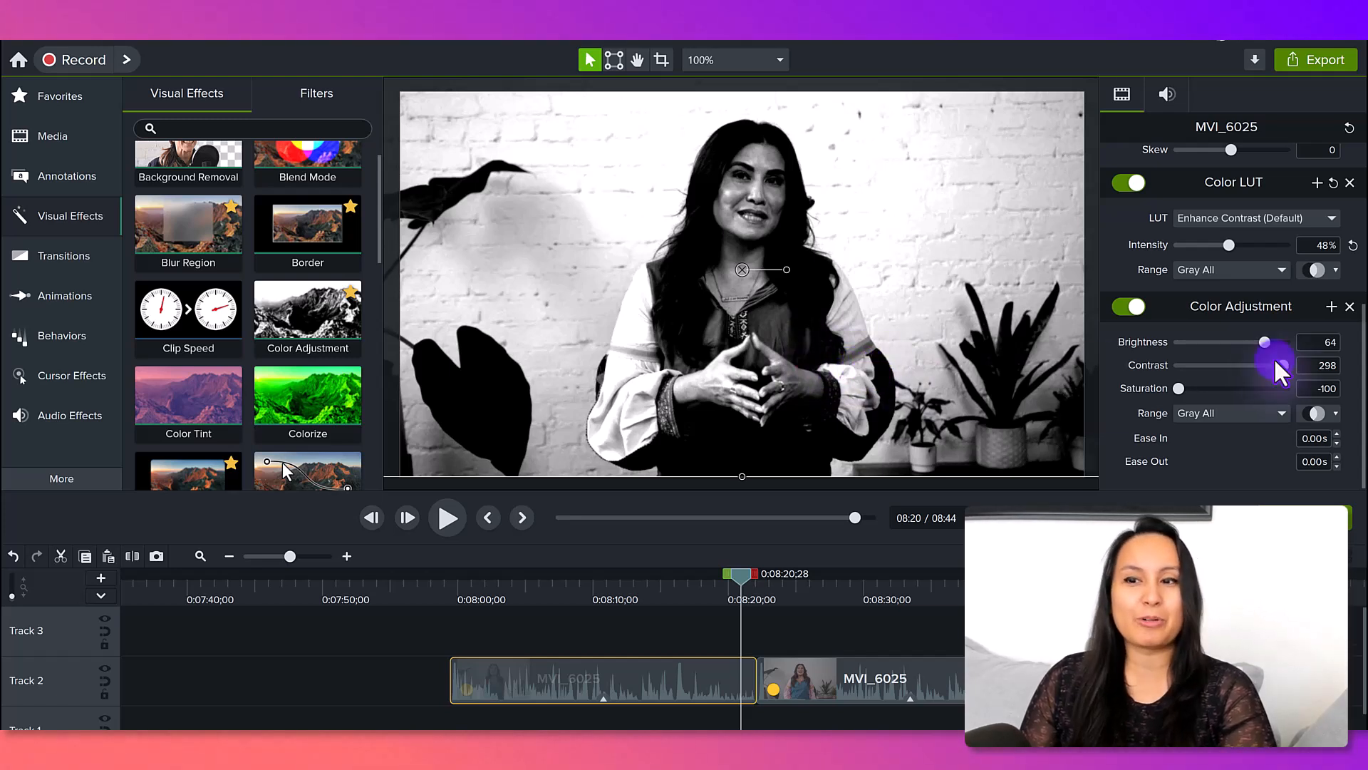
{"action": "mouse_move", "coordinate": [1160, 365]}
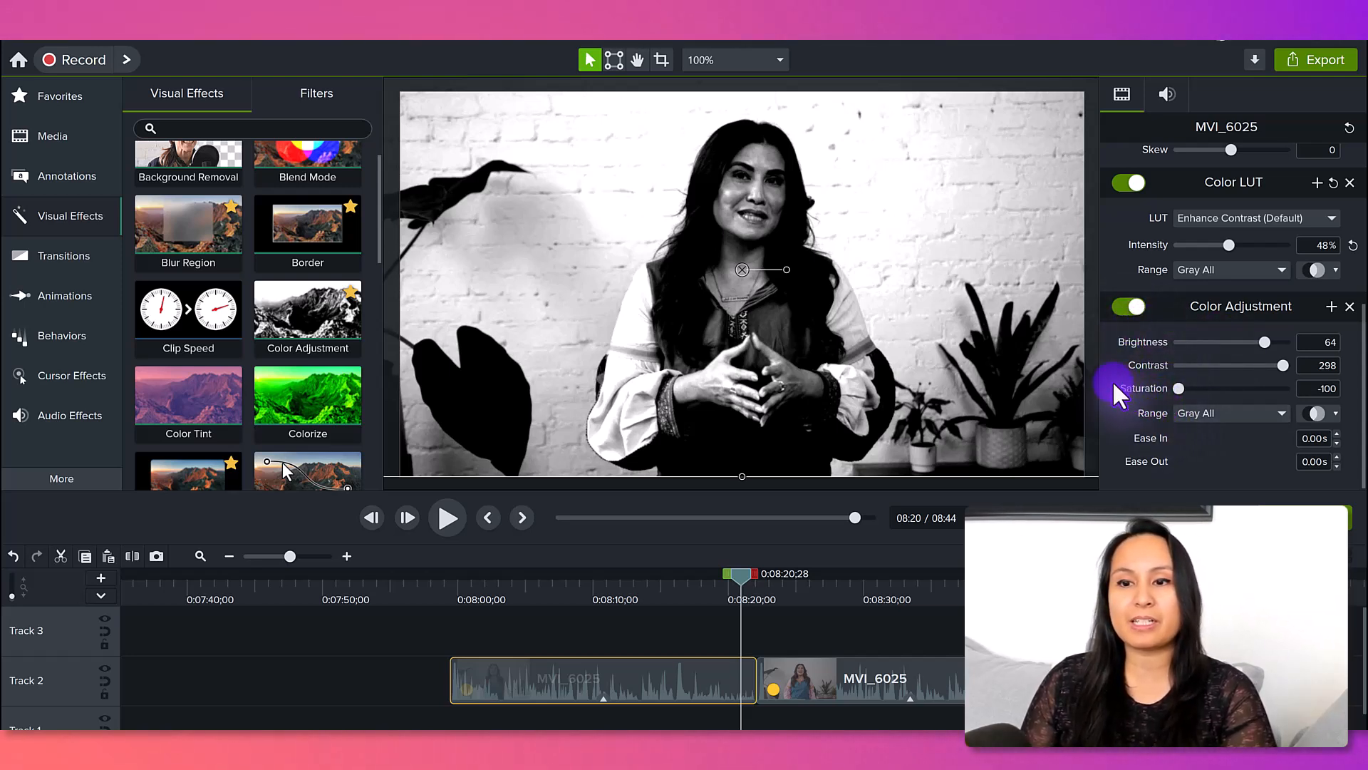
{"action": "mouse_move", "coordinate": [1256, 376]}
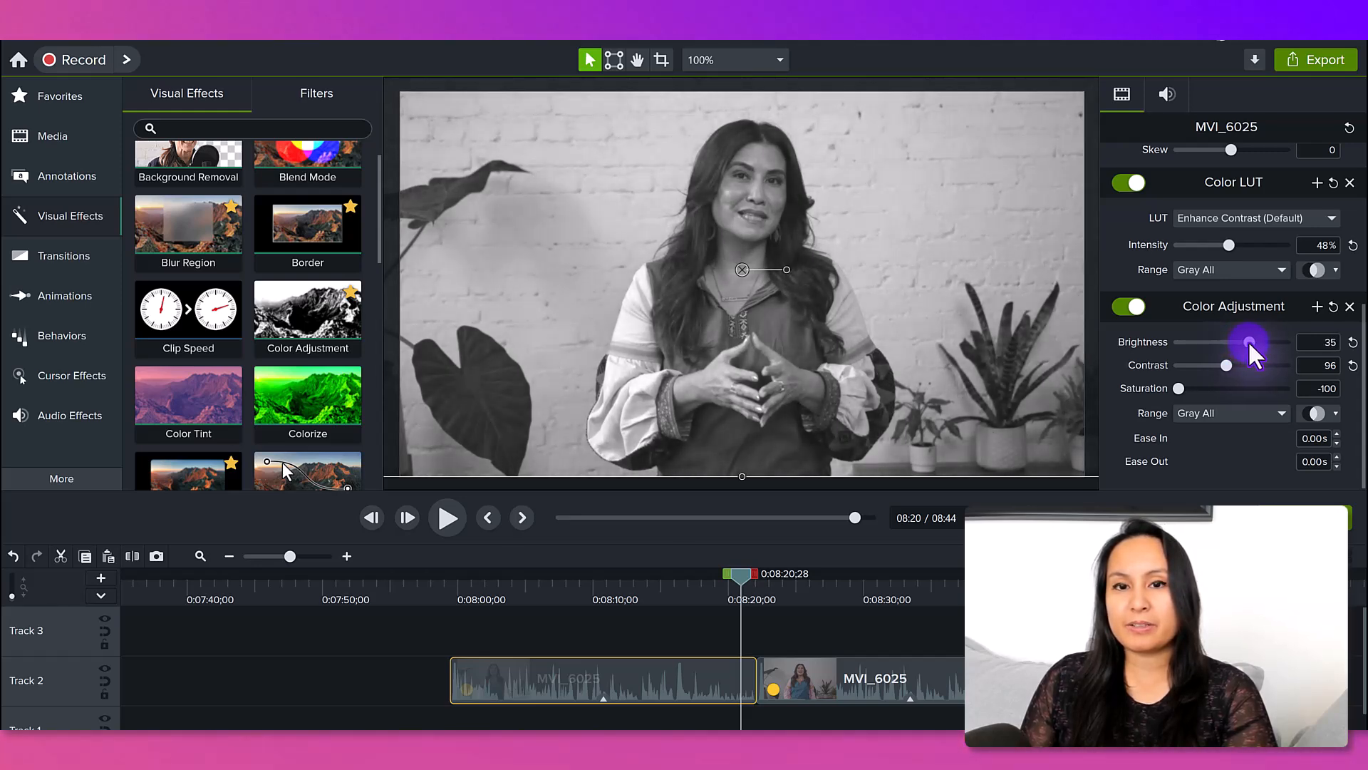
{"action": "mouse_move", "coordinate": [1178, 401]}
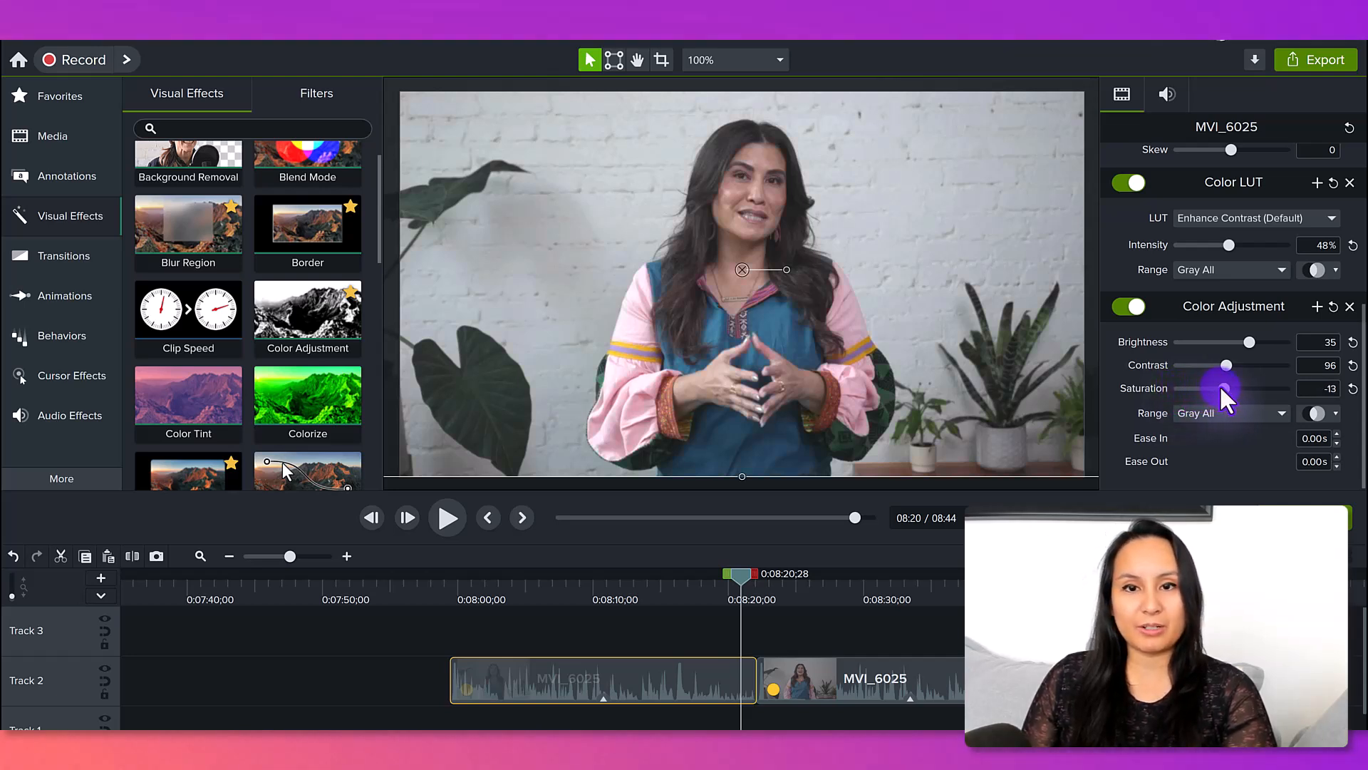
{"action": "mouse_move", "coordinate": [1187, 371]}
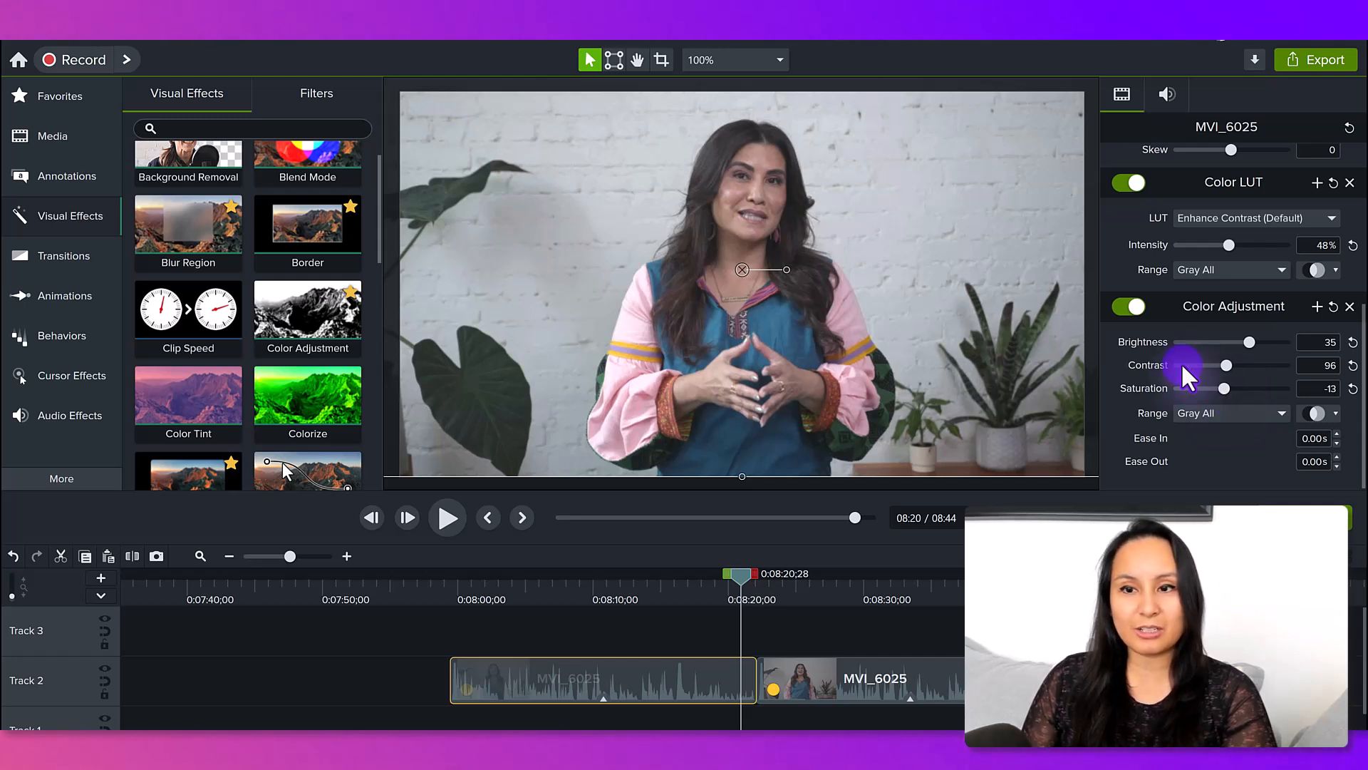
{"action": "mouse_move", "coordinate": [1126, 444]}
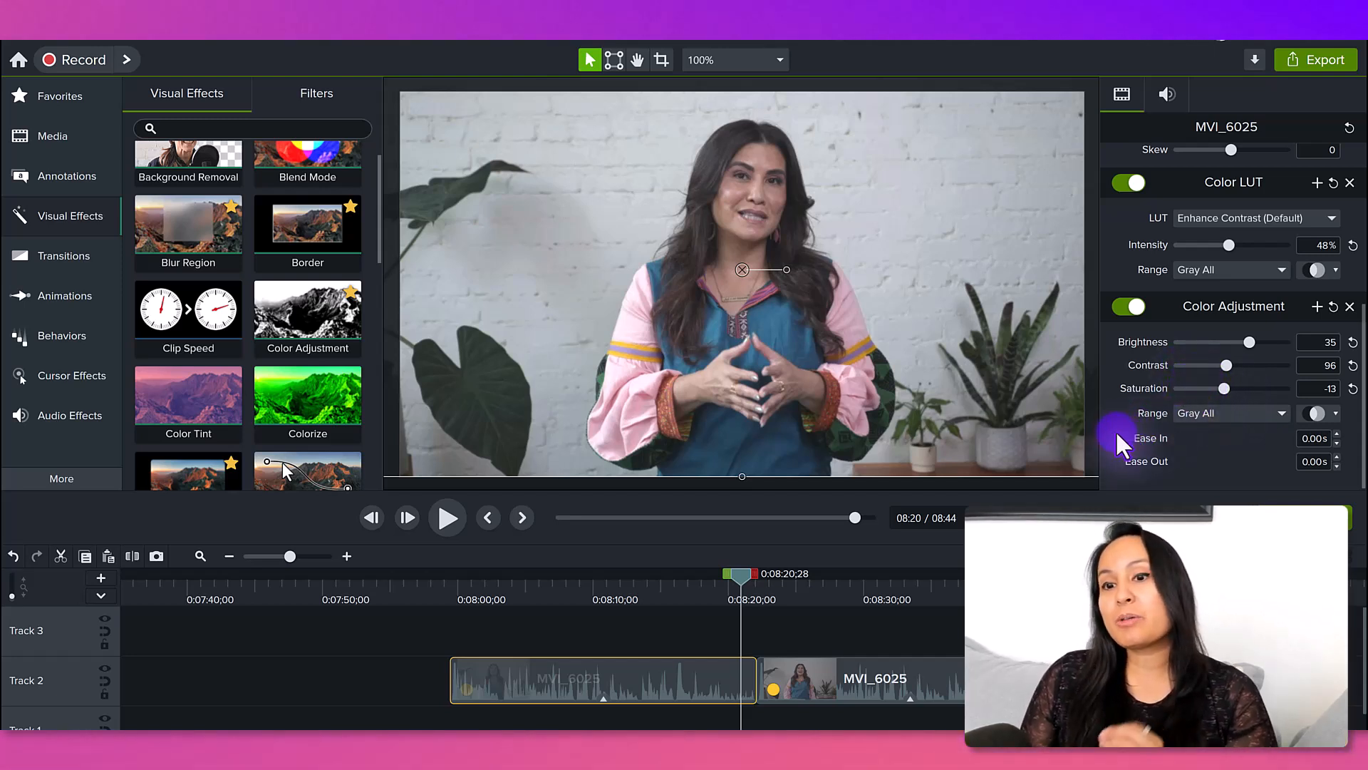
{"action": "mouse_move", "coordinate": [1266, 370]}
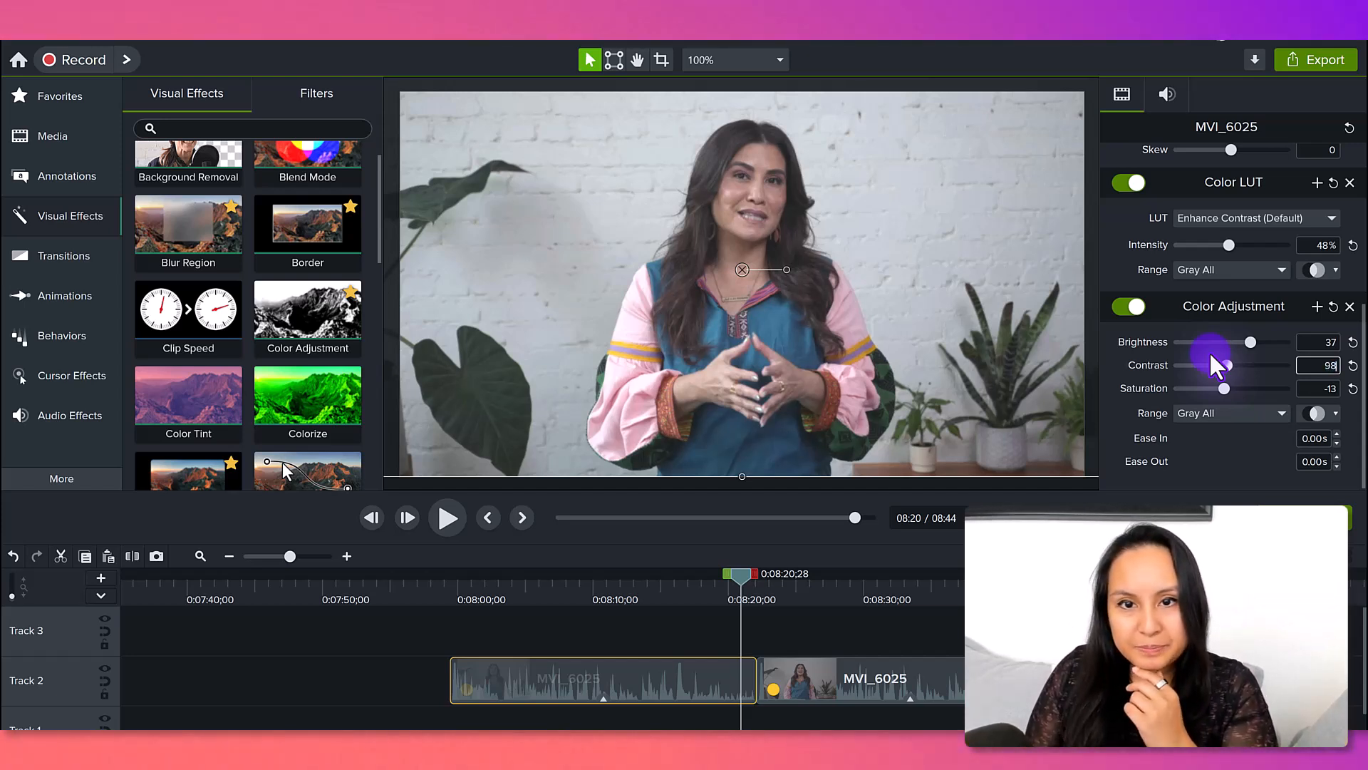
{"action": "mouse_move", "coordinate": [1226, 388]}
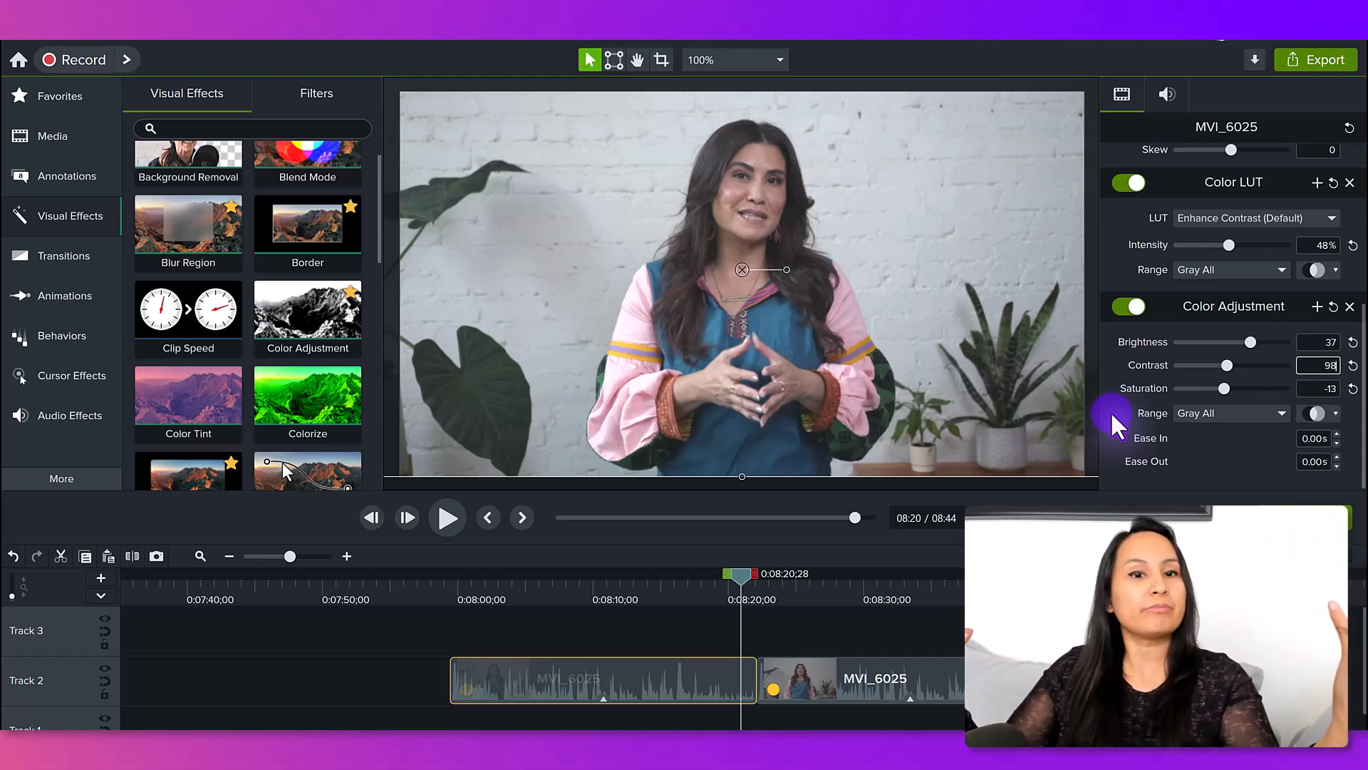
{"action": "mouse_move", "coordinate": [1121, 444]}
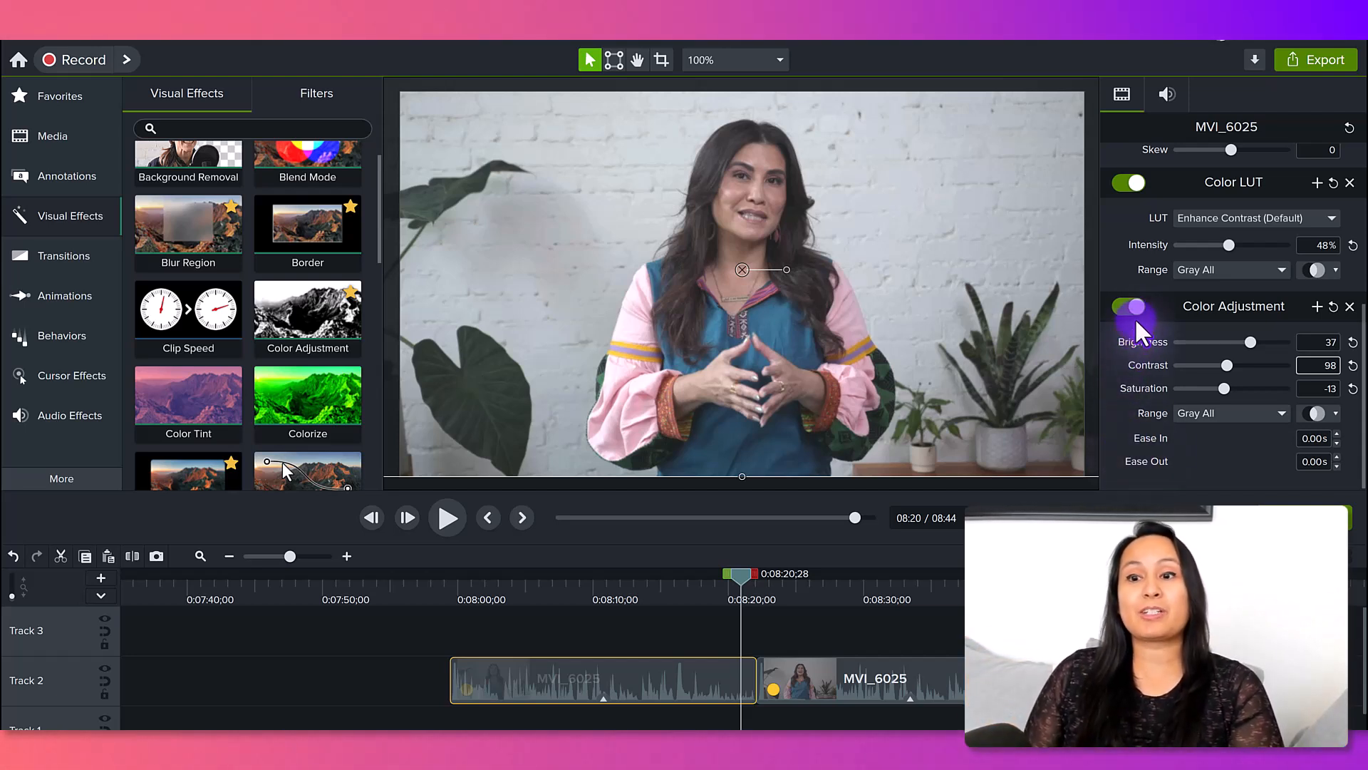
{"action": "mouse_move", "coordinate": [1132, 307]}
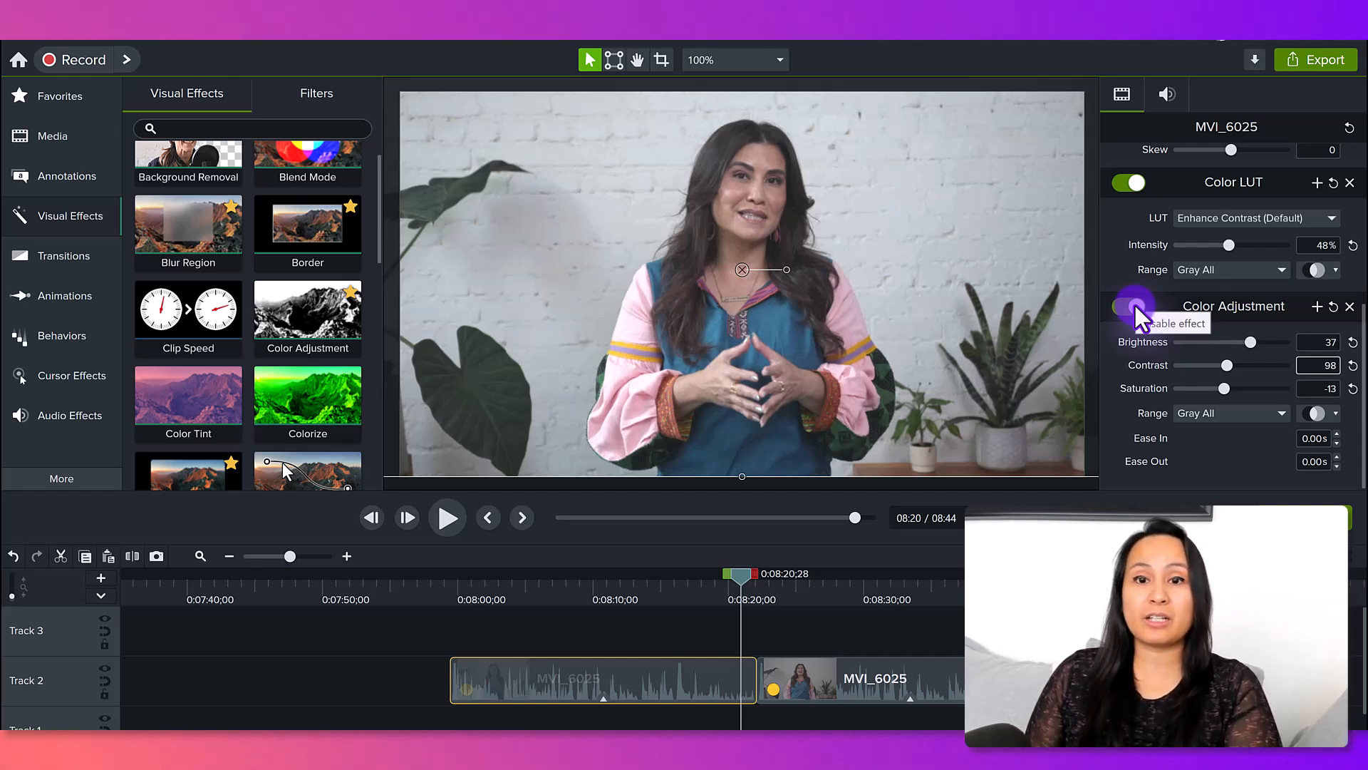
Switch off Color Adjustment and Color LUT so the preview shows the flat original footage
{"action": "left_click", "coordinate": [1126, 307]}
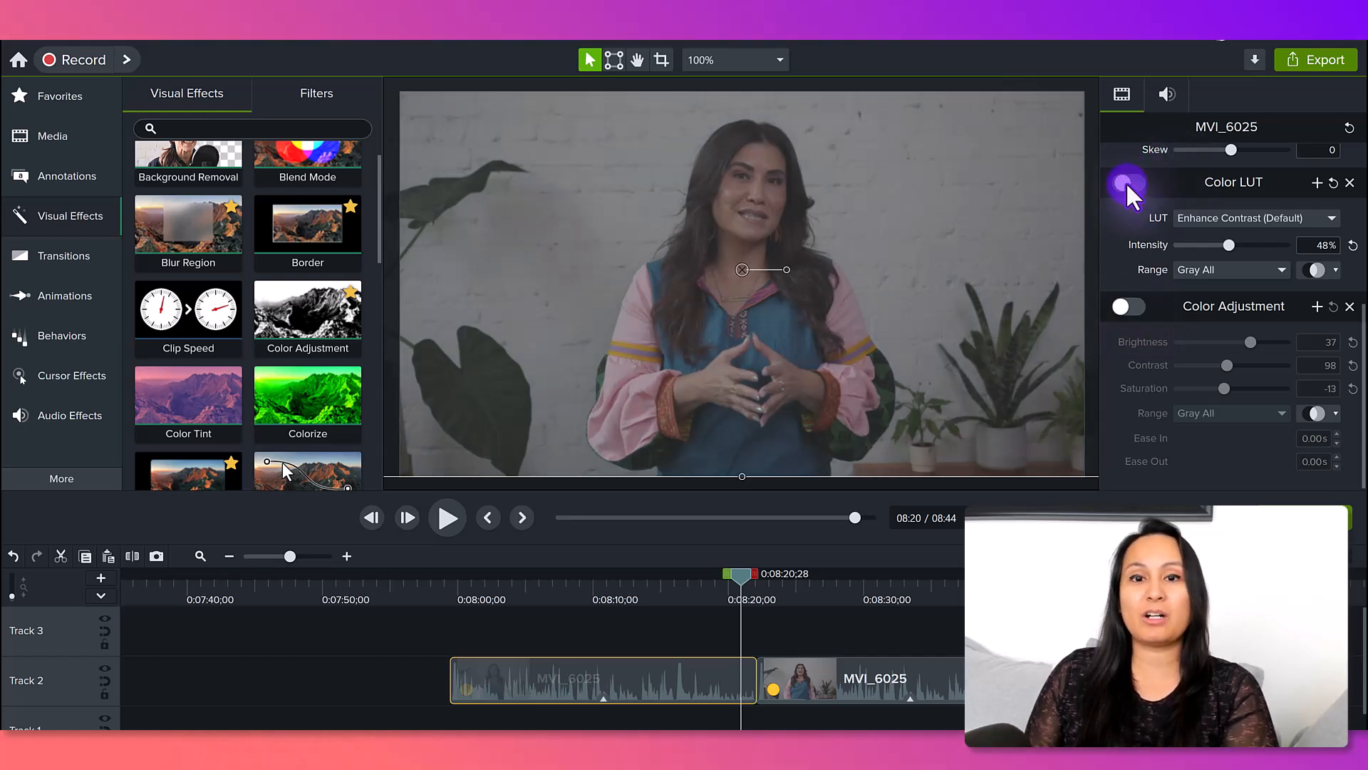
{"action": "left_click", "coordinate": [1129, 183]}
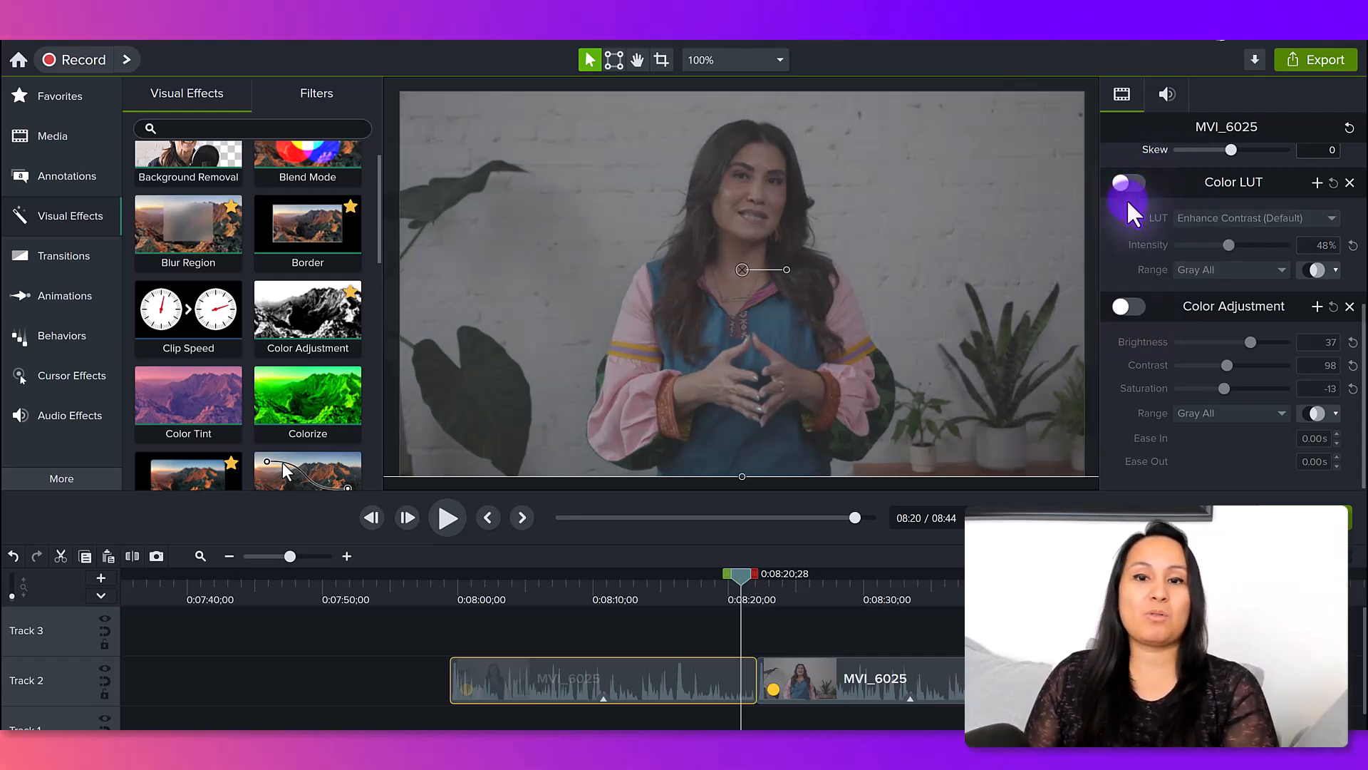
{"action": "left_click", "coordinate": [1128, 182]}
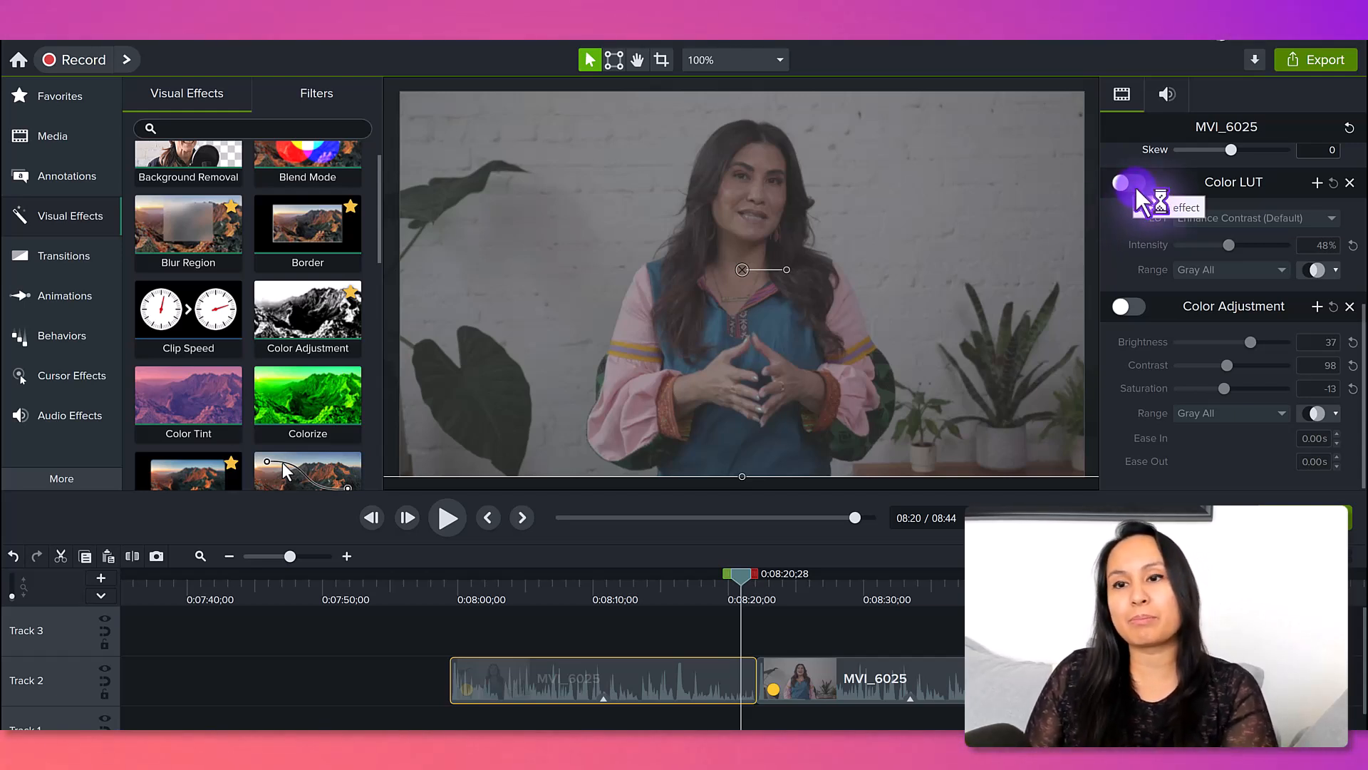
{"action": "mouse_move", "coordinate": [1148, 197]}
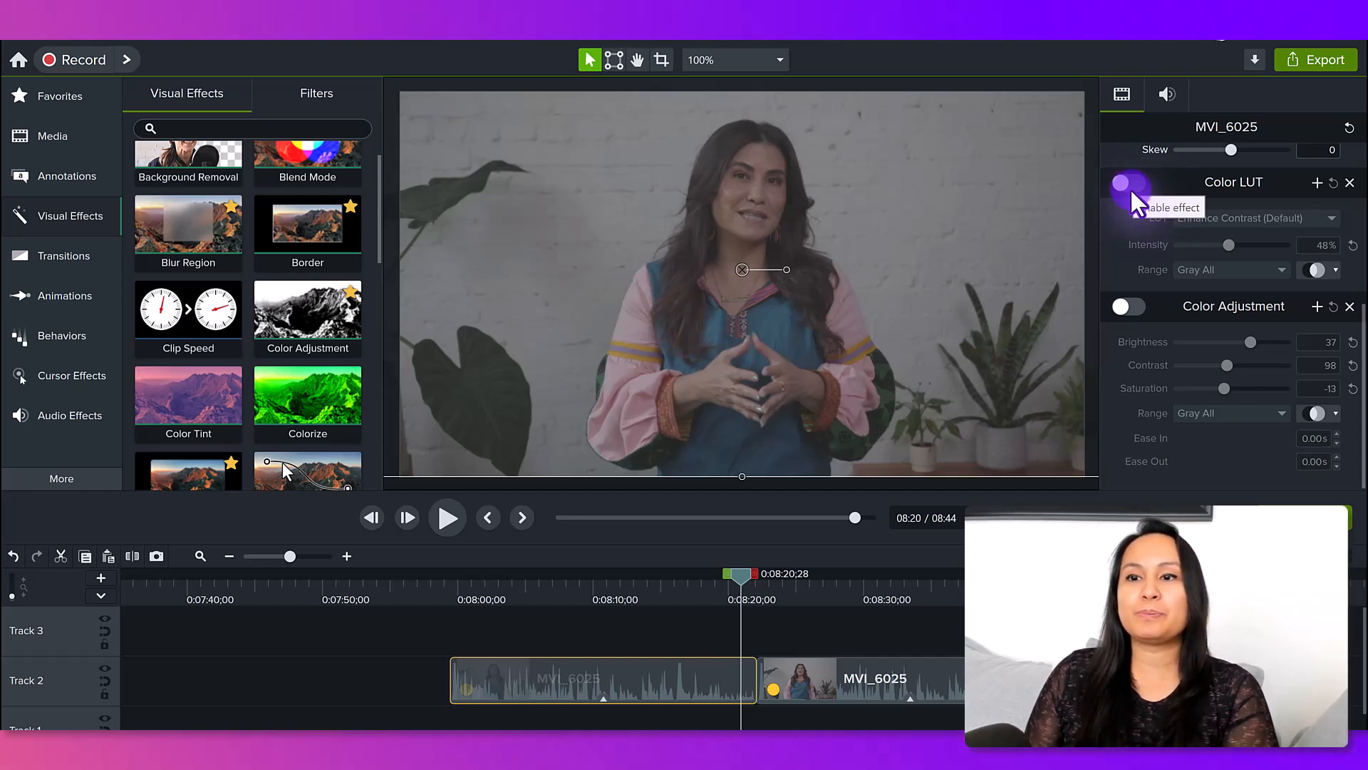
Toggle the effect switches so Color Adjustment is on while Color LUT stays off
{"action": "left_click", "coordinate": [1128, 183]}
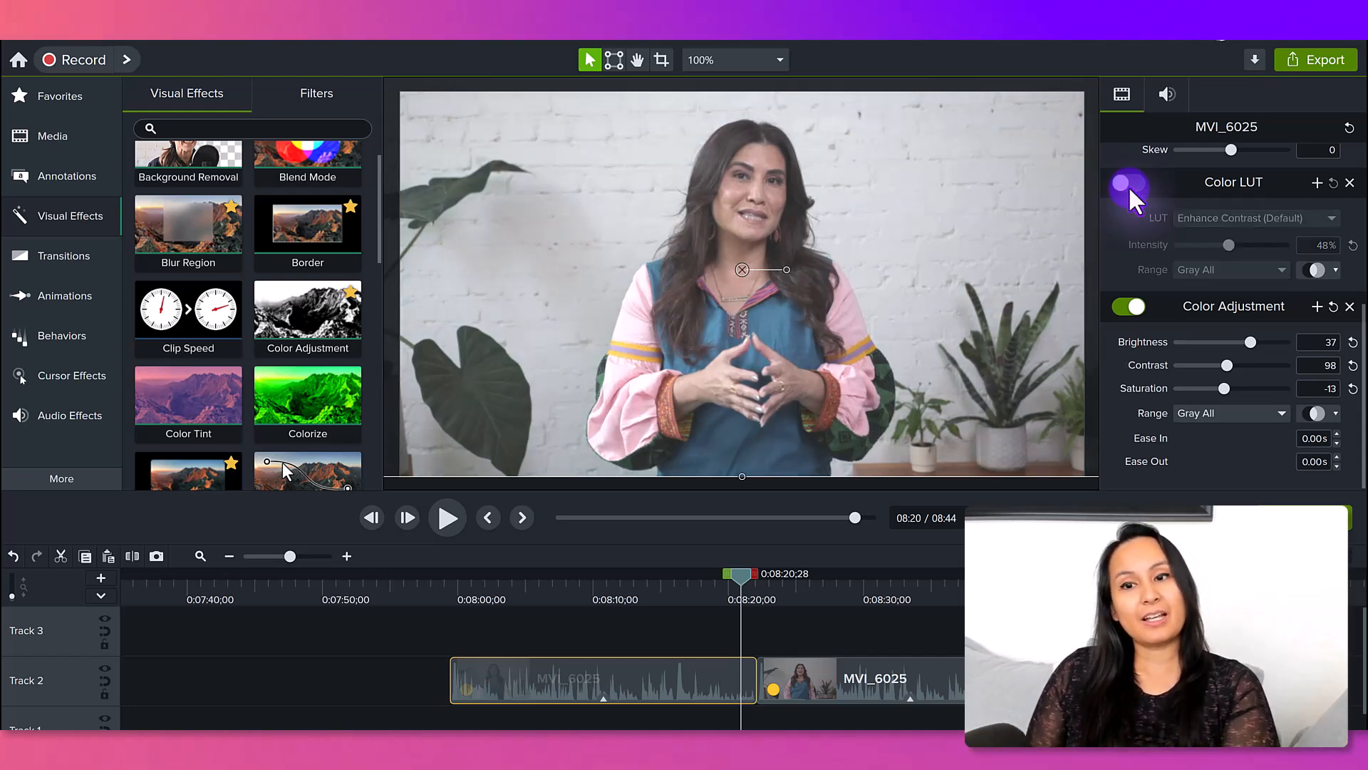
{"action": "left_click", "coordinate": [1128, 183]}
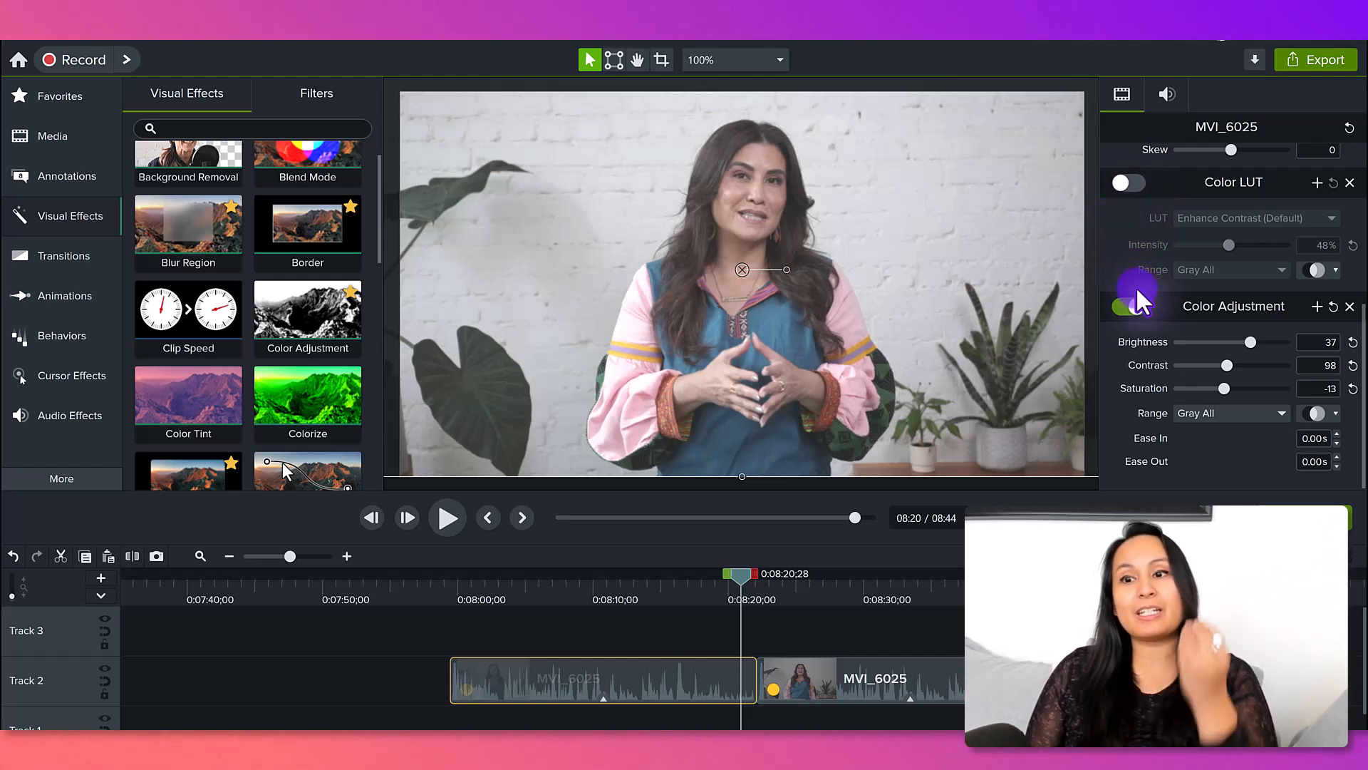
{"action": "mouse_move", "coordinate": [1133, 306]}
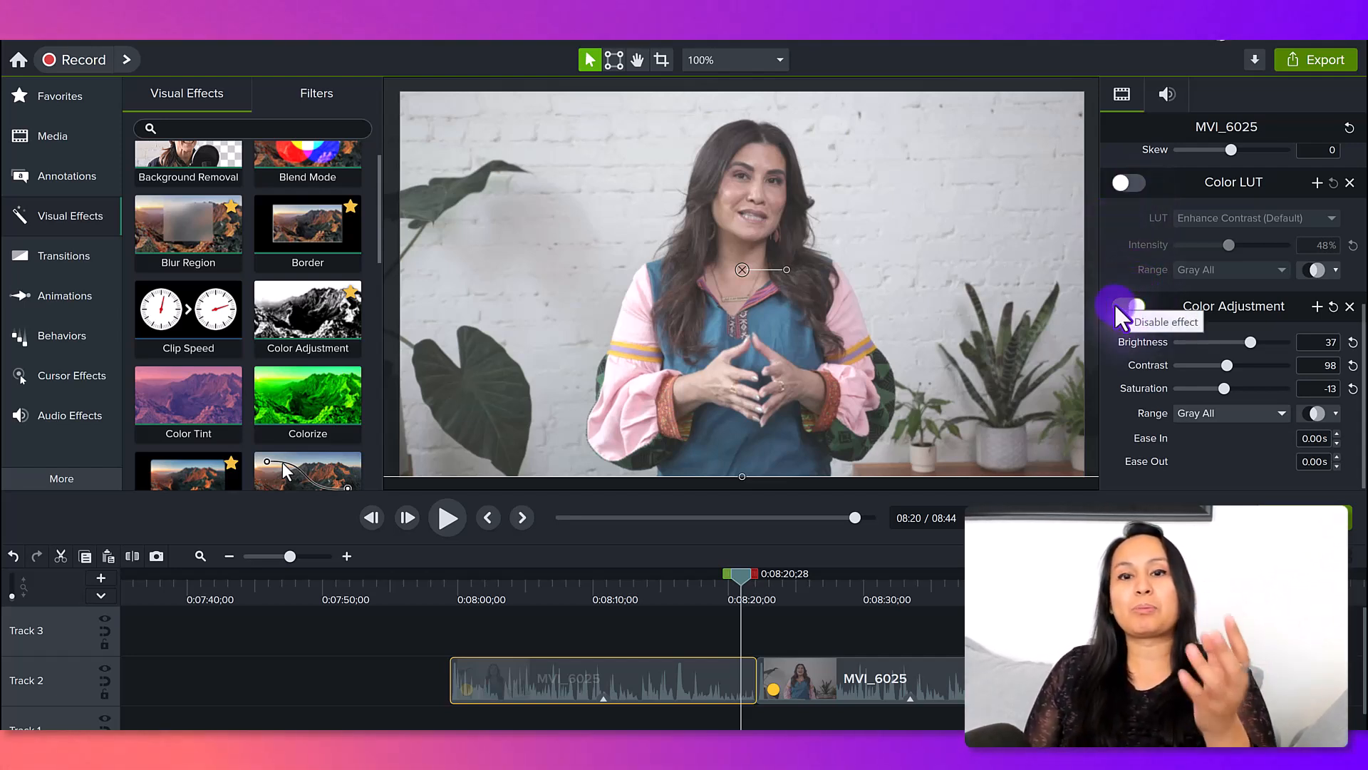
{"action": "left_click", "coordinate": [1130, 306]}
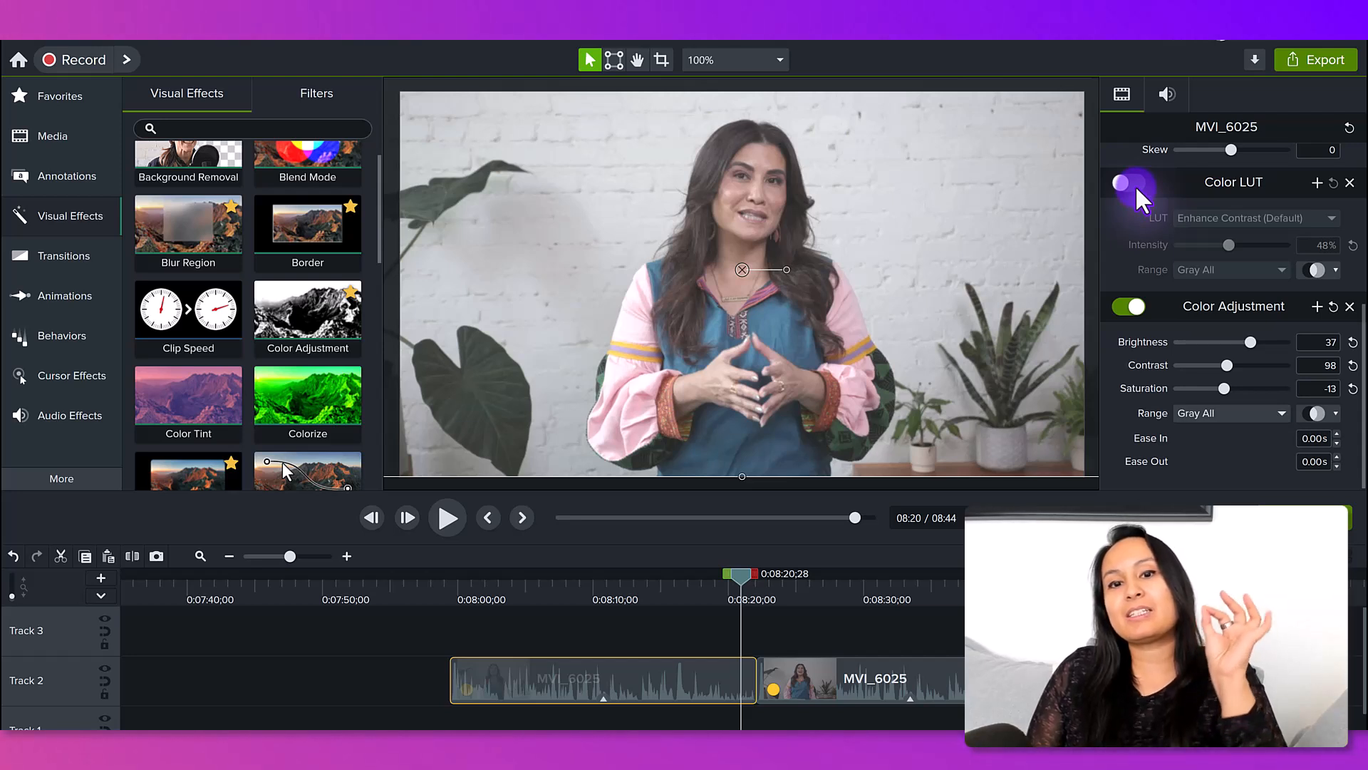
{"action": "mouse_move", "coordinate": [1130, 183]}
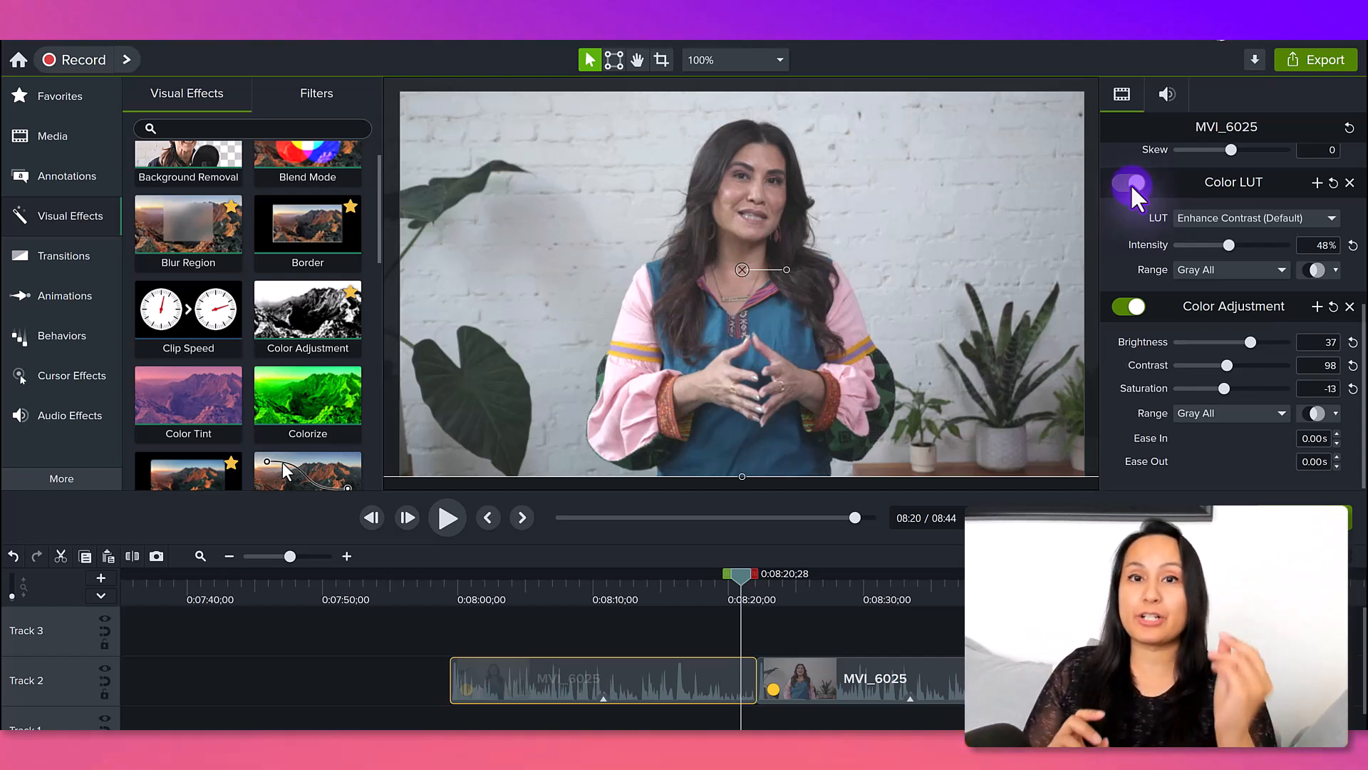
Re-enable Color LUT (Enhance Contrast, 48%) alongside Color Adjustment
{"action": "left_click", "coordinate": [1129, 183]}
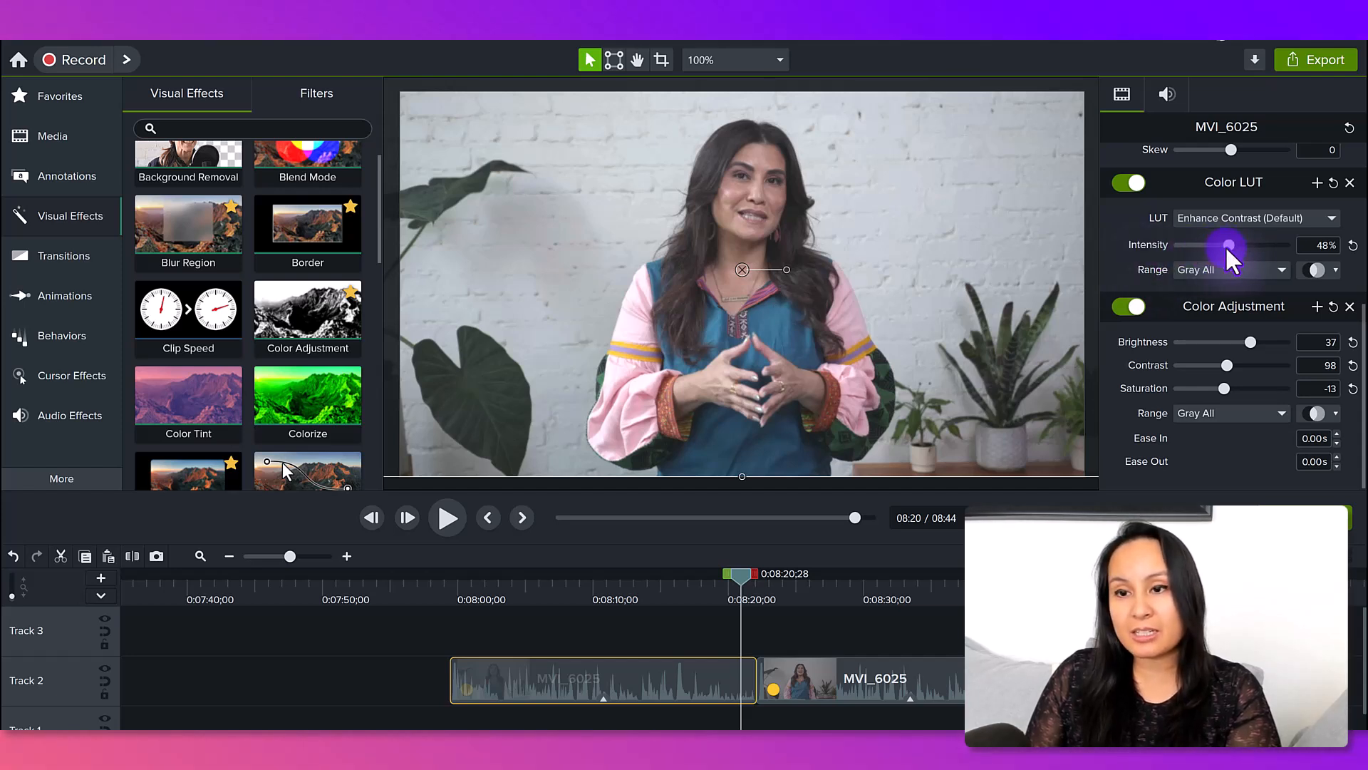
{"action": "mouse_move", "coordinate": [1169, 335]}
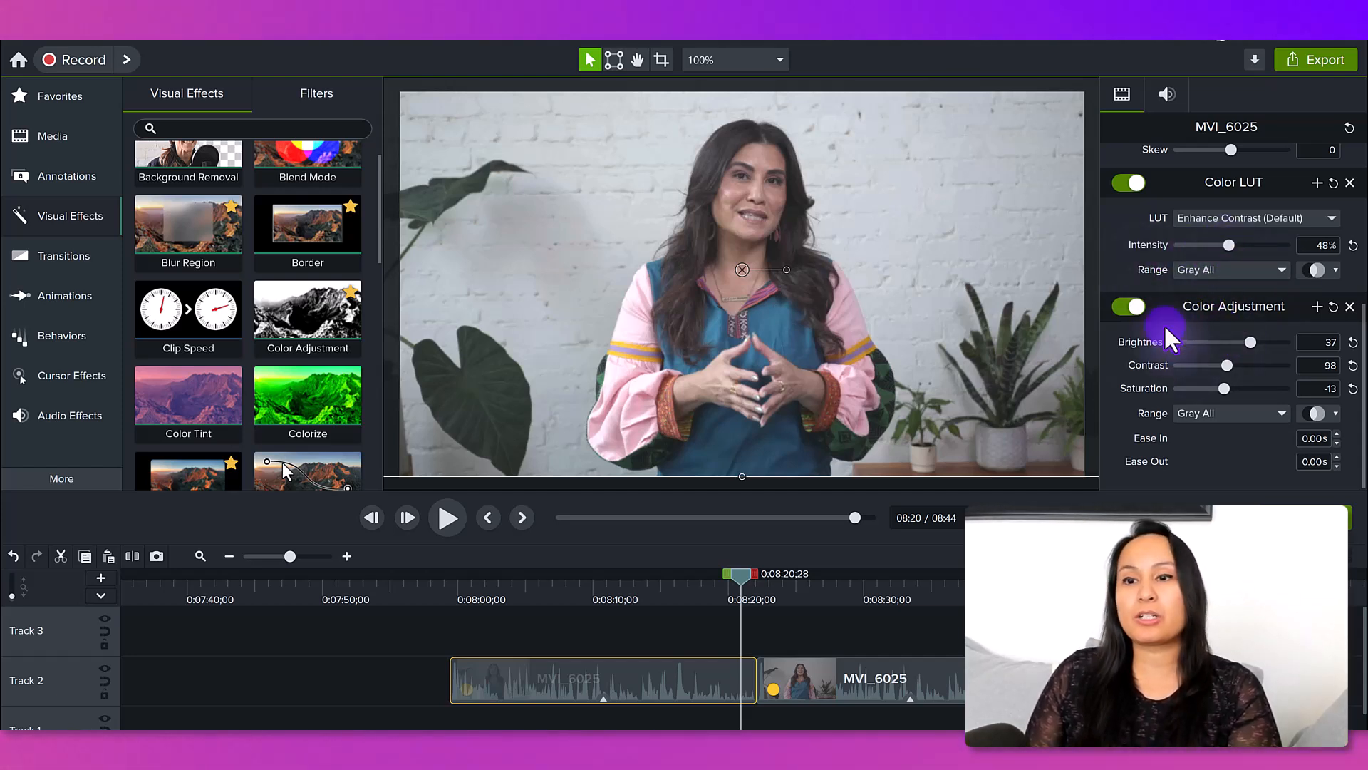
{"action": "mouse_move", "coordinate": [1155, 371]}
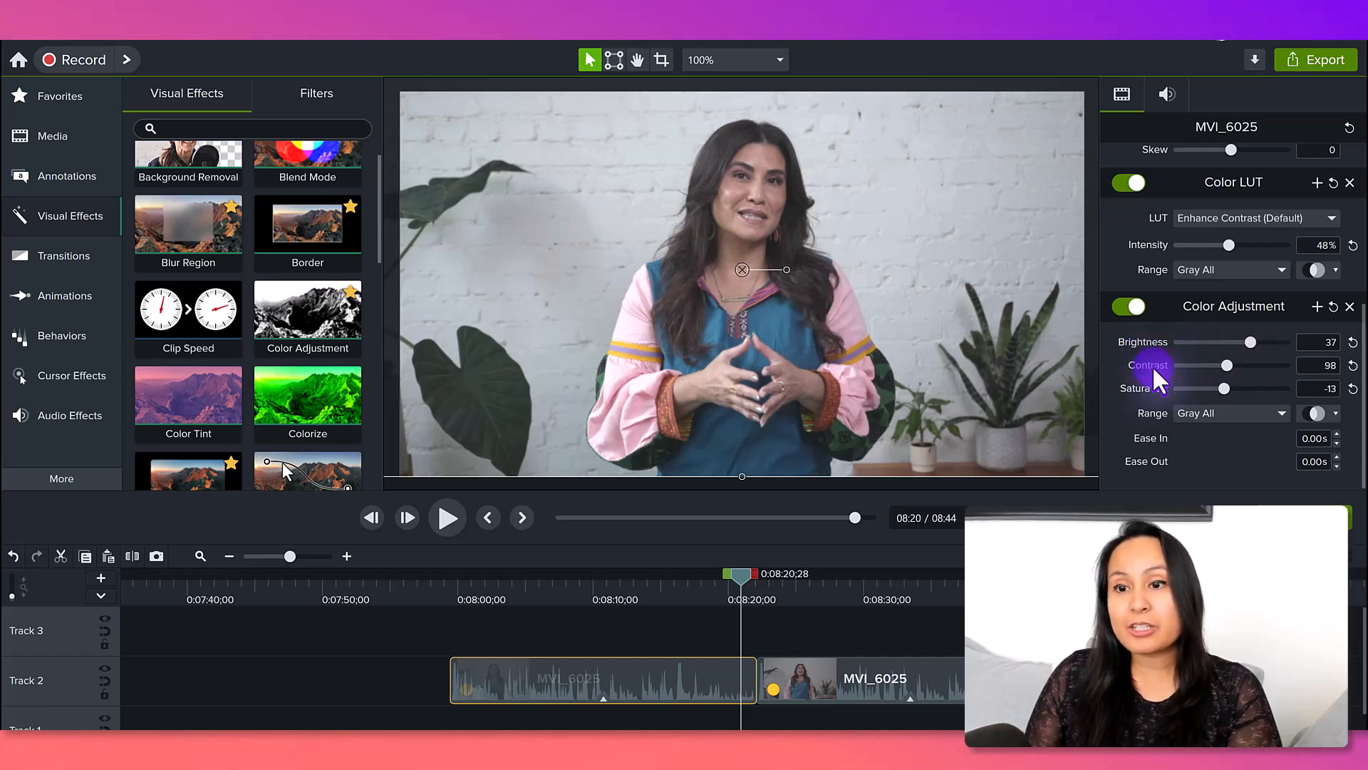
{"action": "mouse_move", "coordinate": [1256, 386]}
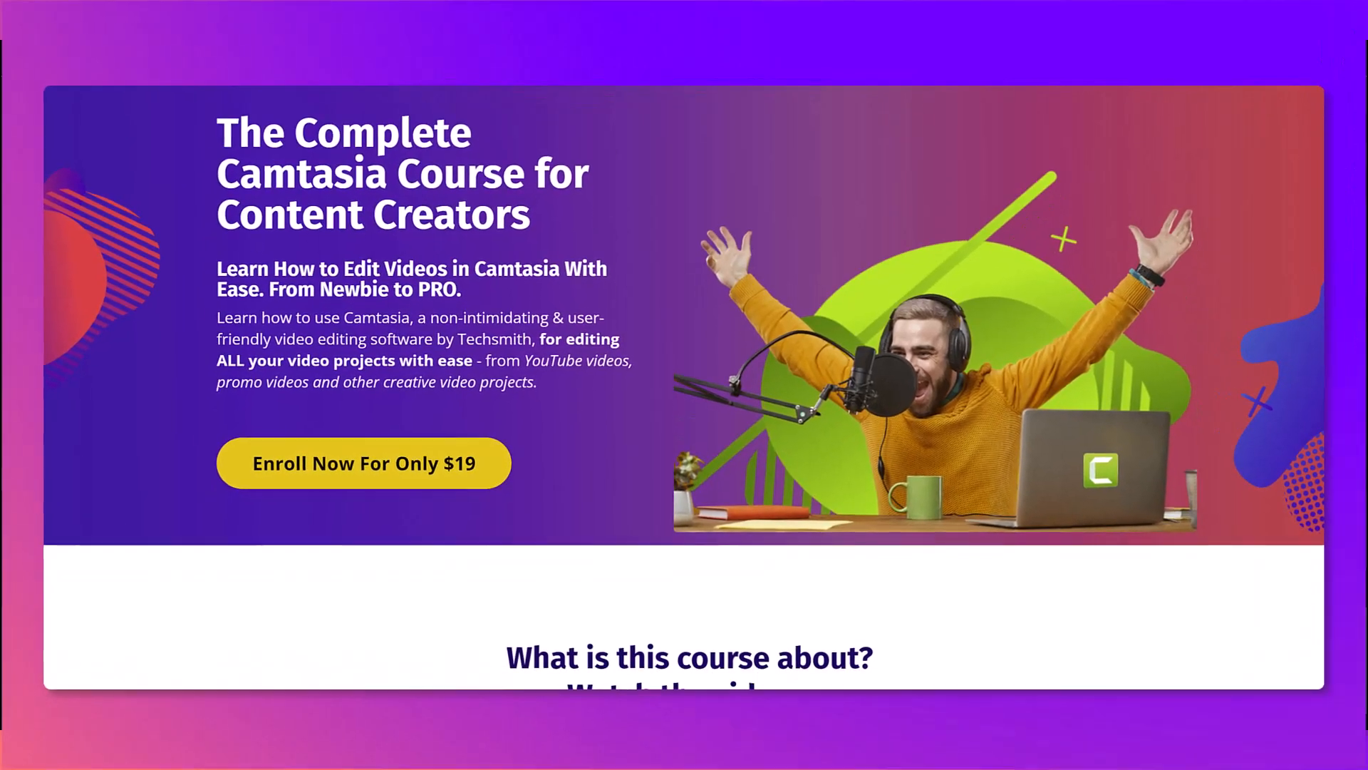
Scroll the course landing page past curriculum and instructor bio to the student testimonials
{"action": "scroll", "scroll_direction": "down", "scroll_amount": 3}
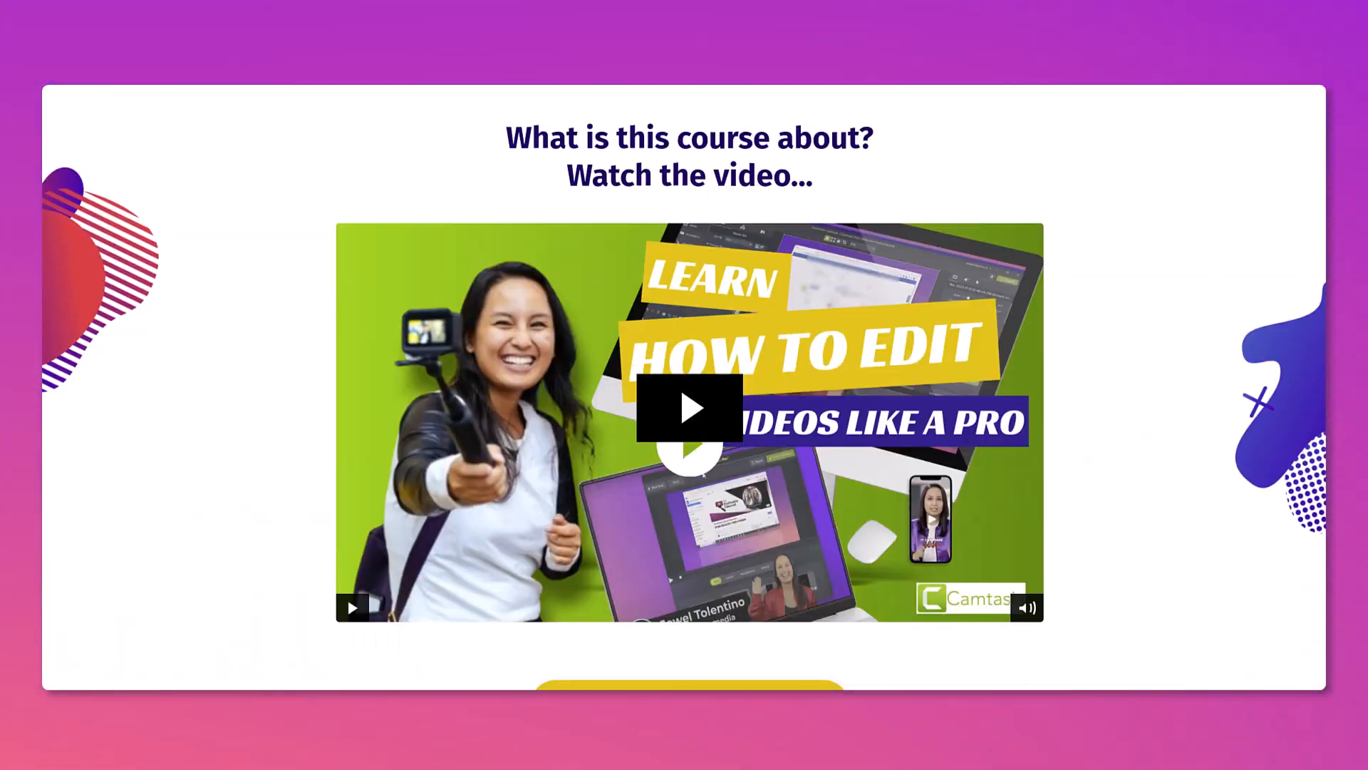
{"action": "scroll", "scroll_direction": "down", "scroll_amount": 3}
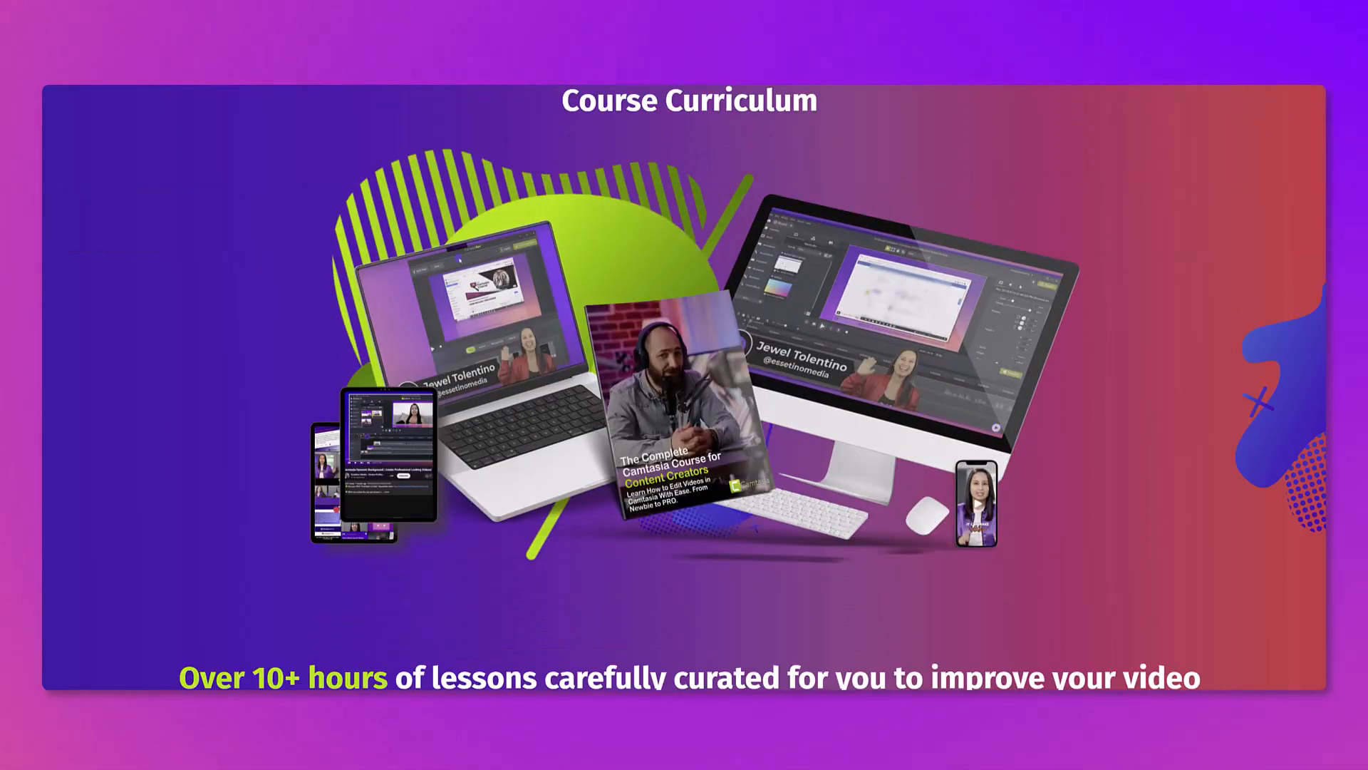
{"action": "scroll", "scroll_direction": "down", "scroll_amount": 3}
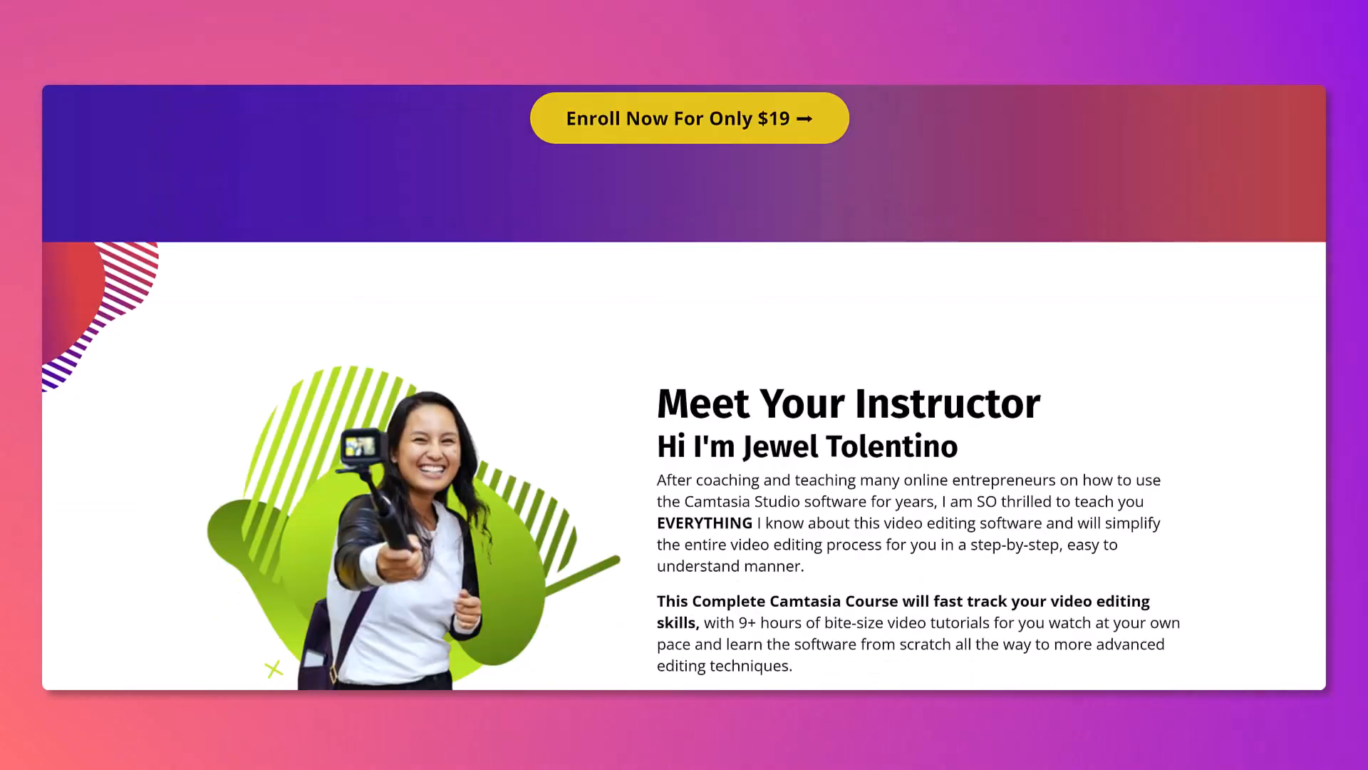
{"action": "scroll", "scroll_direction": "down", "scroll_amount": 3}
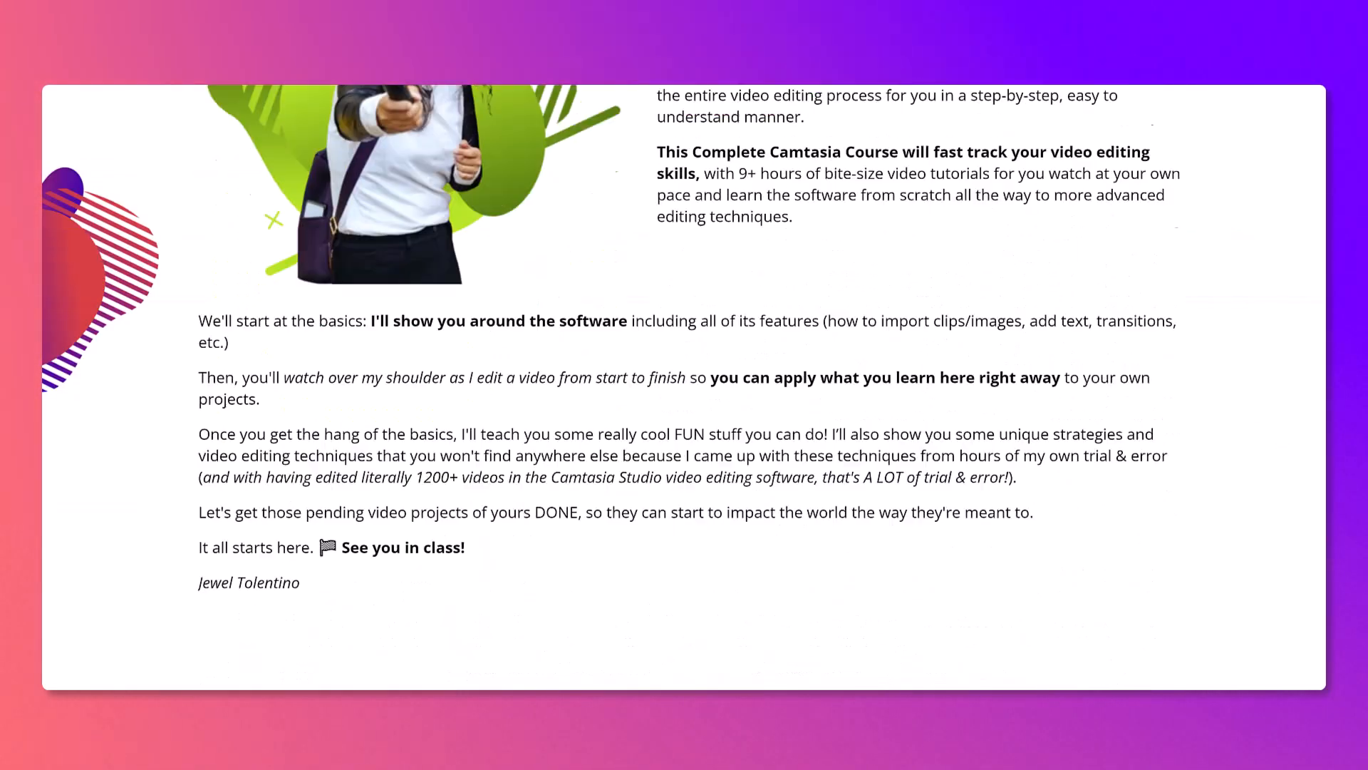
{"action": "scroll", "scroll_direction": "down", "scroll_amount": 3}
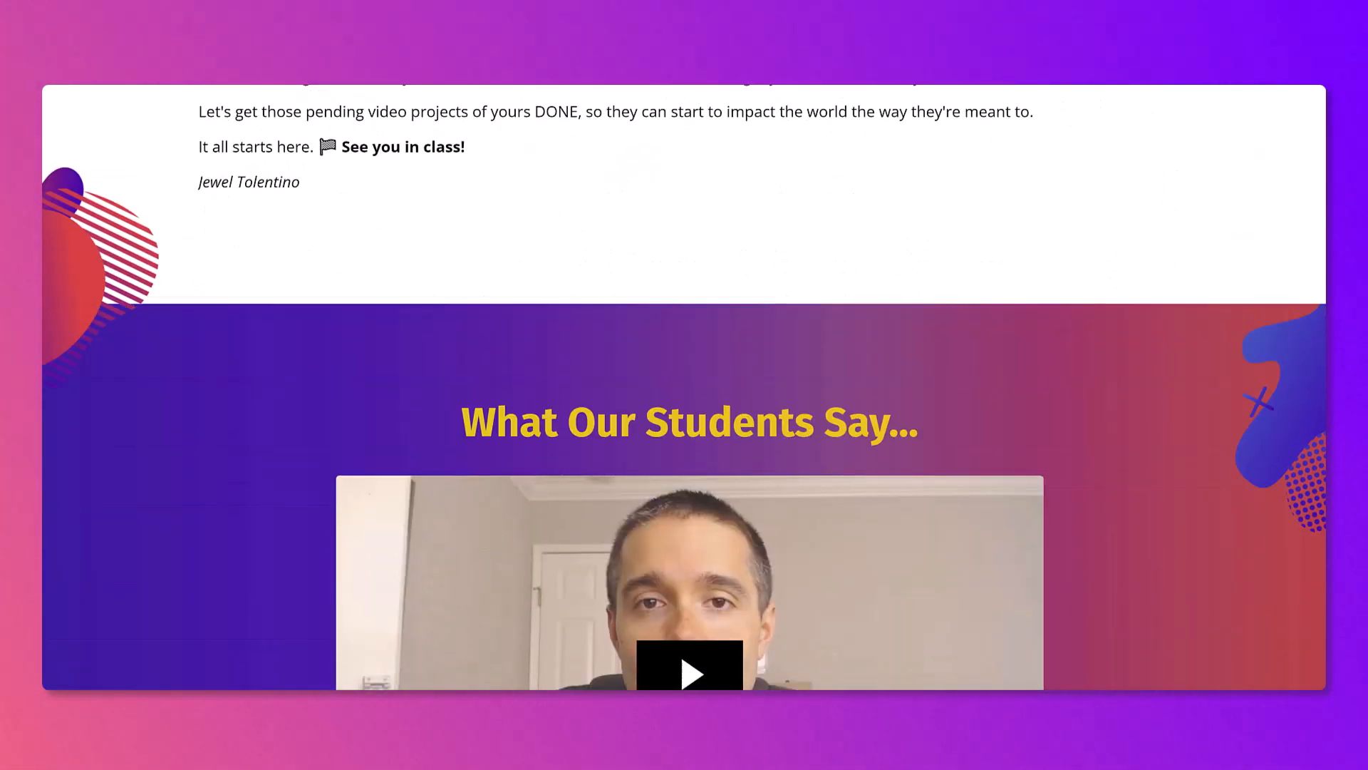
{"action": "scroll", "scroll_direction": "down", "scroll_amount": 3}
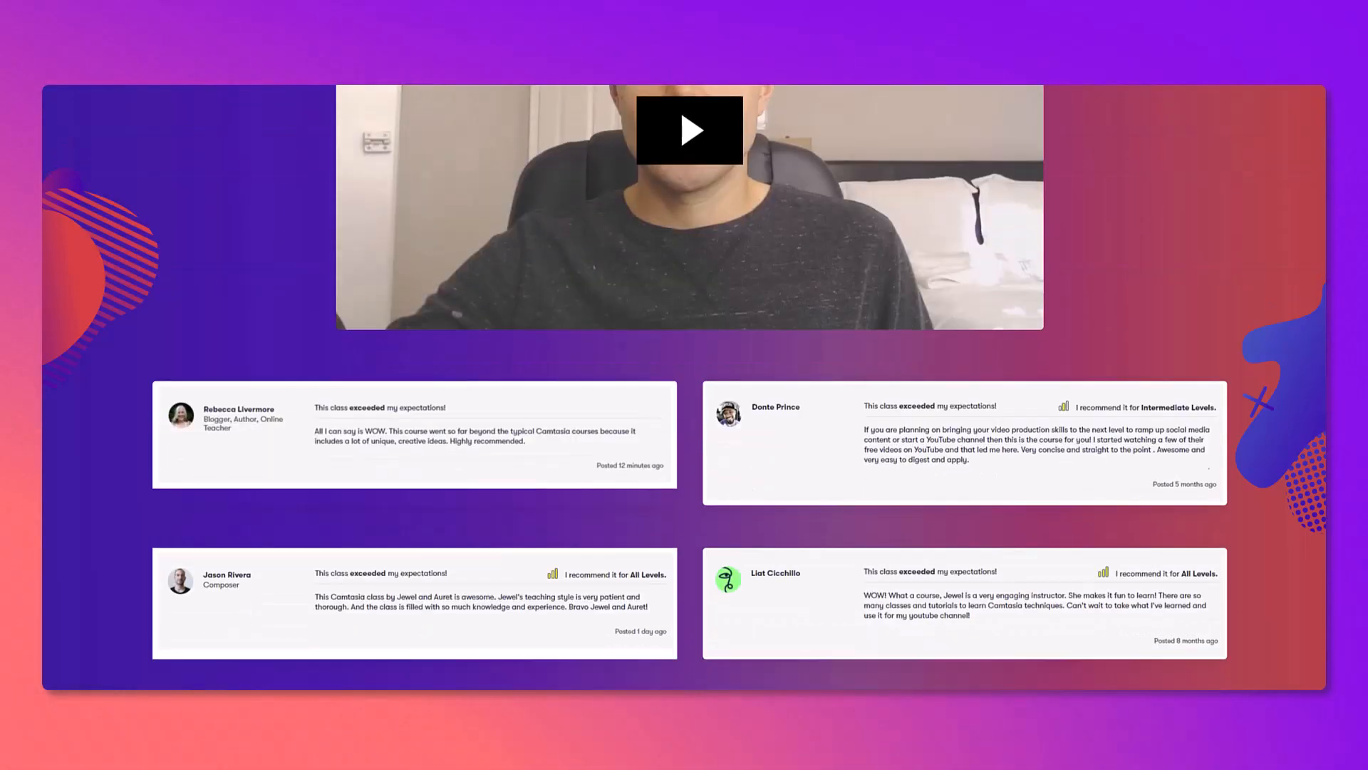